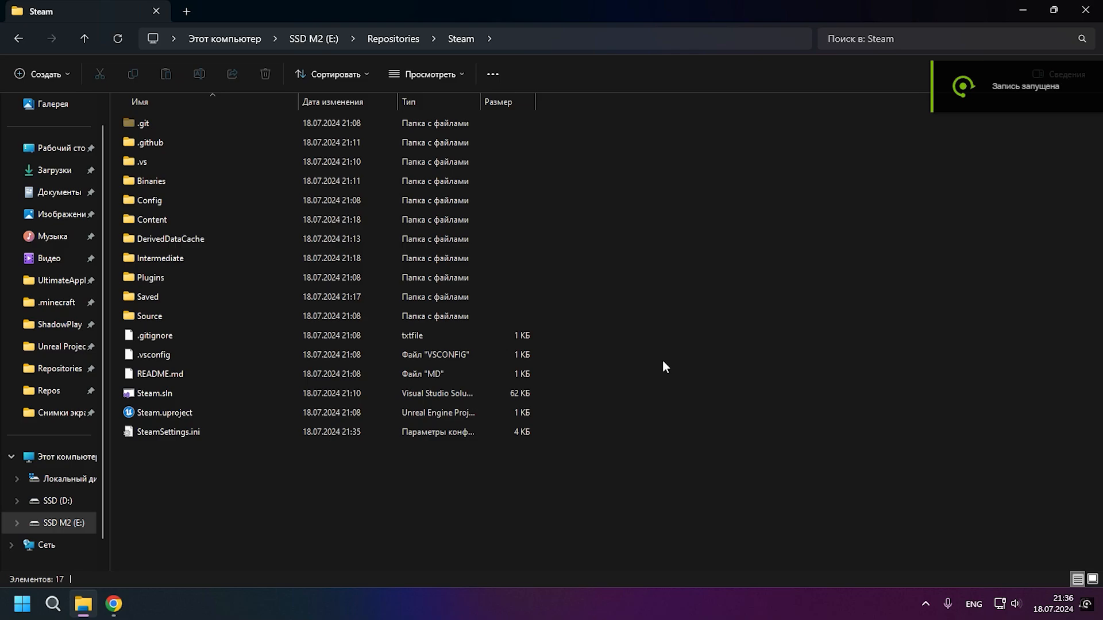
mouse_move(659, 367)
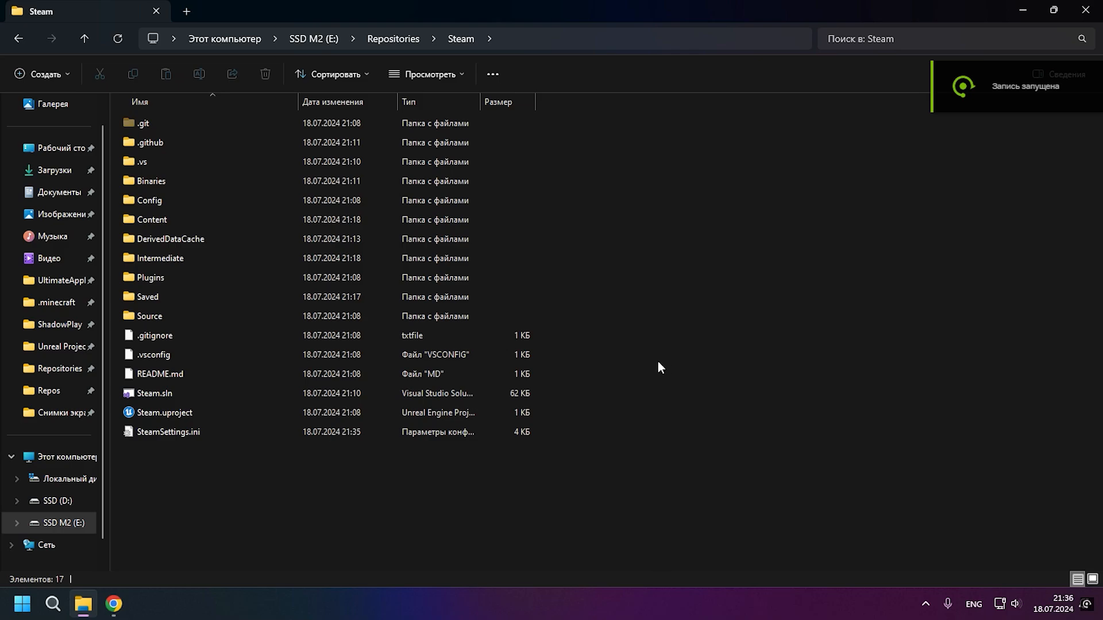
Load Config\DefaultEngine.ini into Notepad++ and consult the Steam online subsystem documentation
double_click(148, 200)
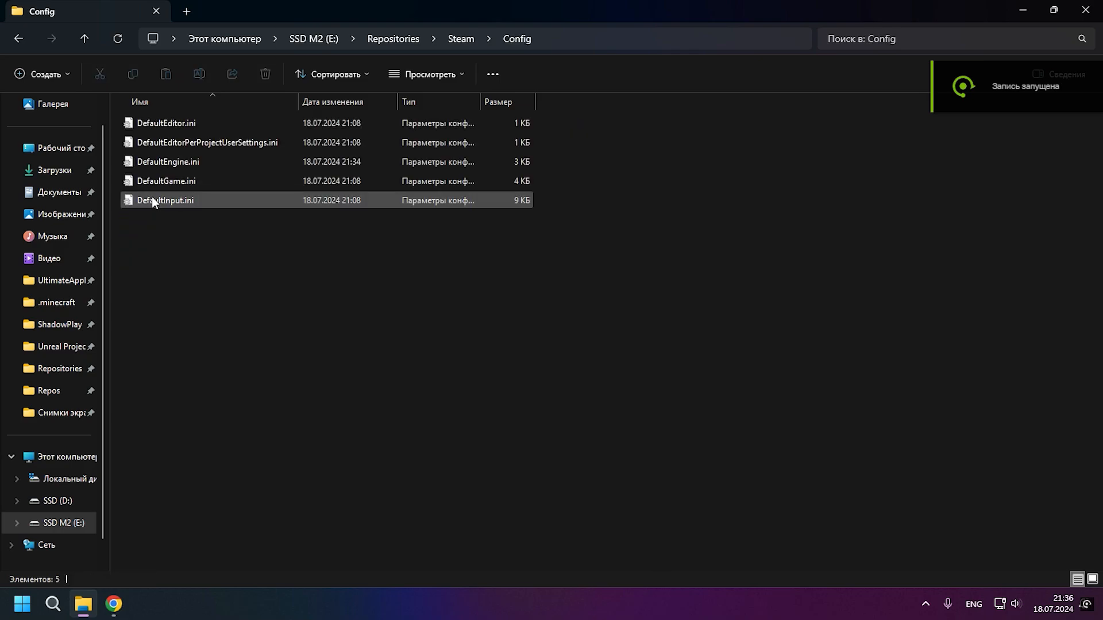
left_click(166, 160)
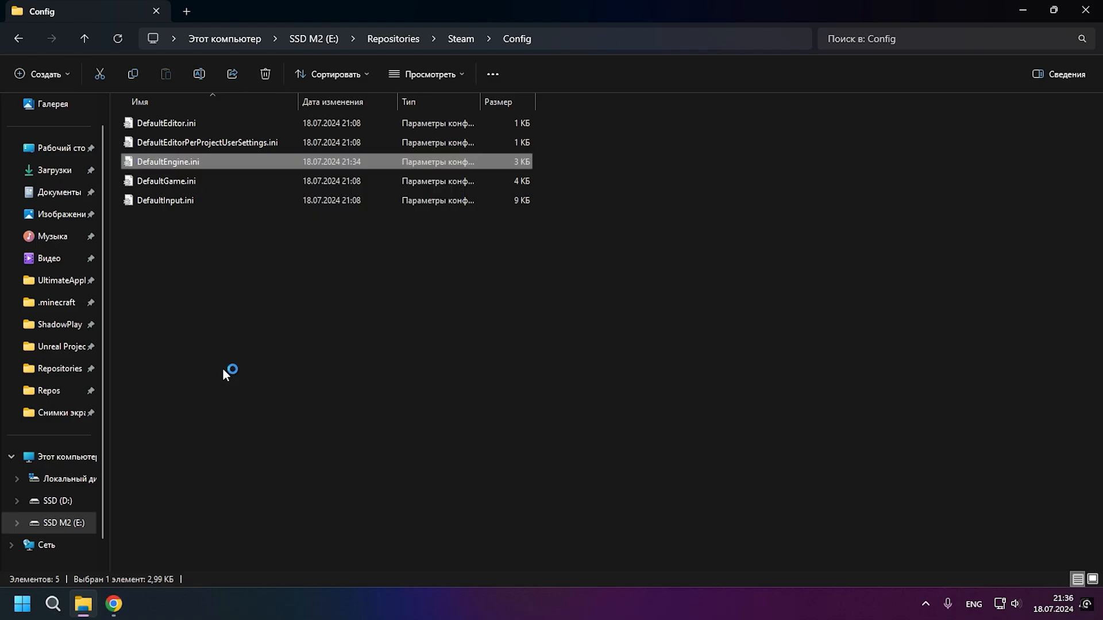
double_click(165, 161)
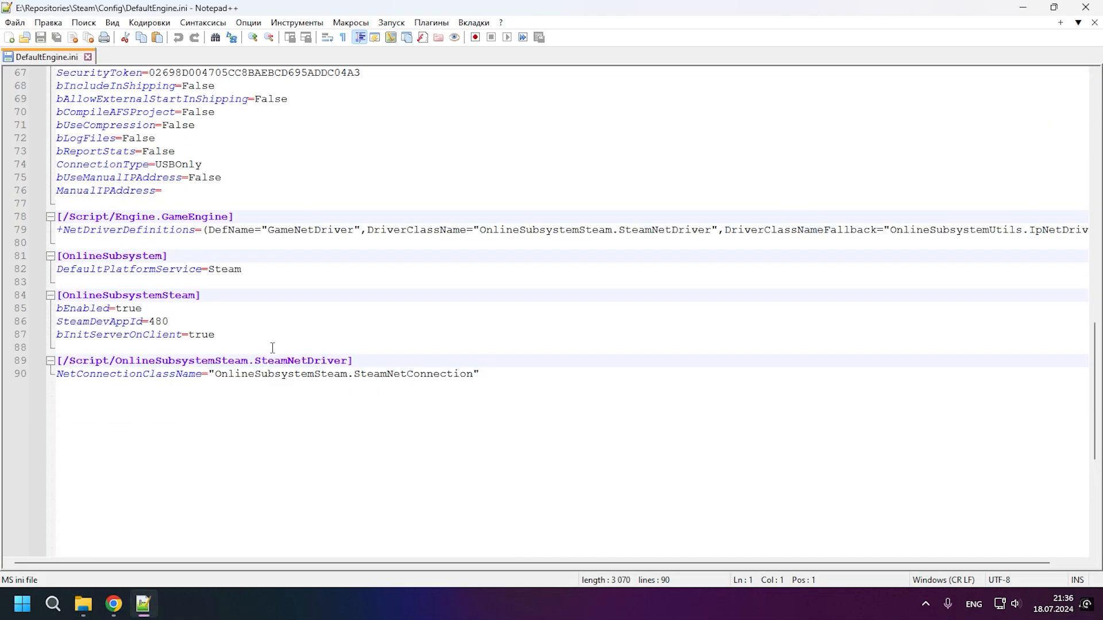
mouse_move(179, 375)
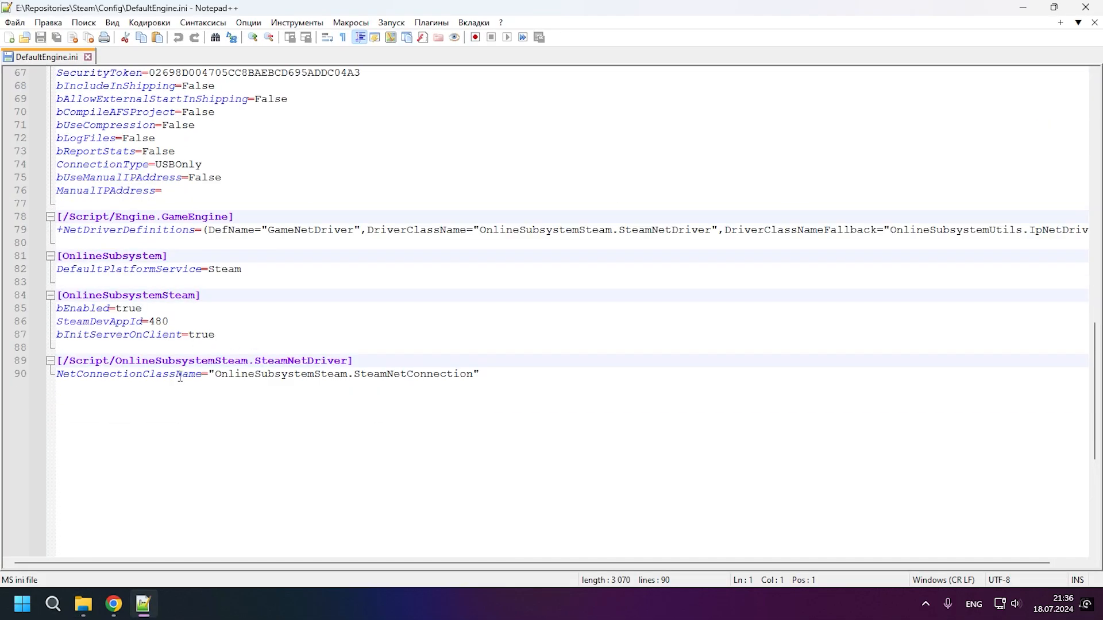
left_click(113, 603)
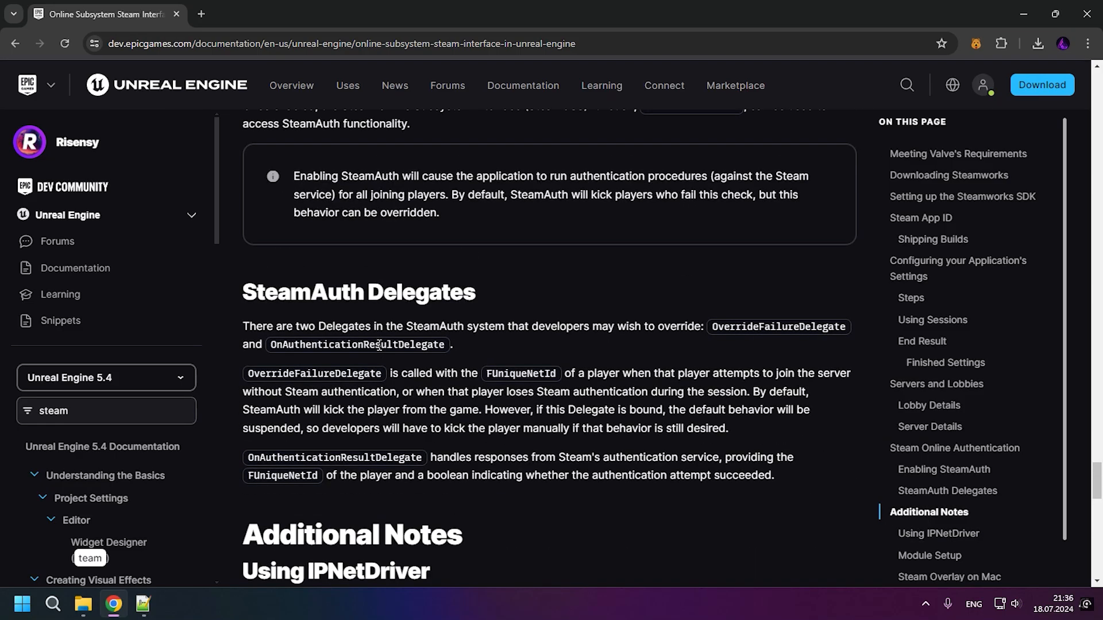
scroll("up", 3)
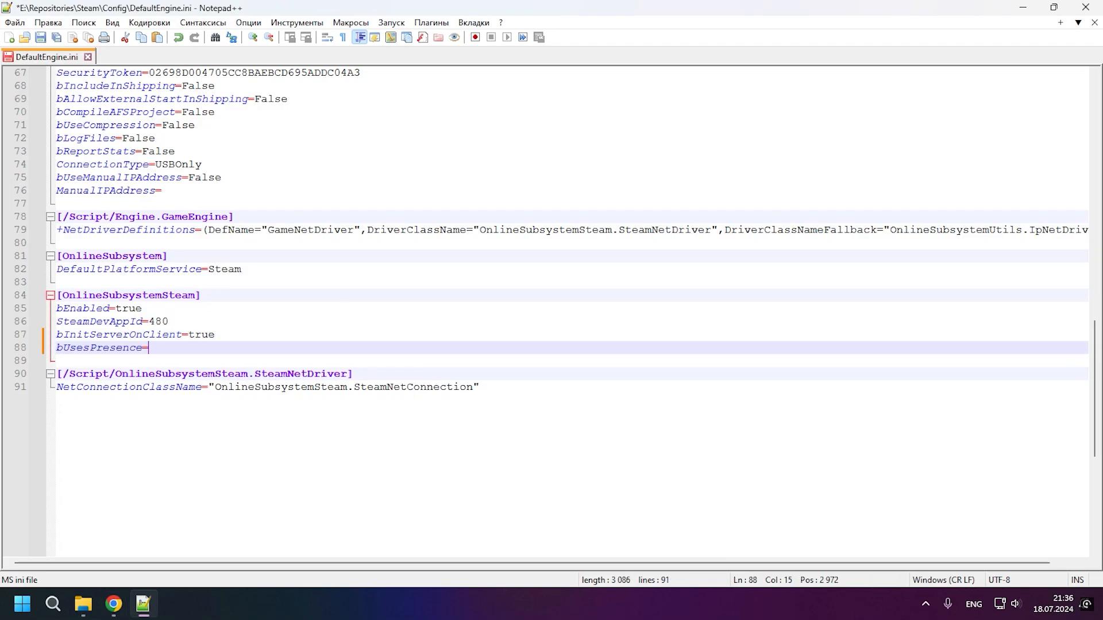
Add the presence, lobbies and Steam networking =true lines under [OnlineSubsystemSteam]
left_click(113, 603)
type("bUseLobbiesIfAvailable")
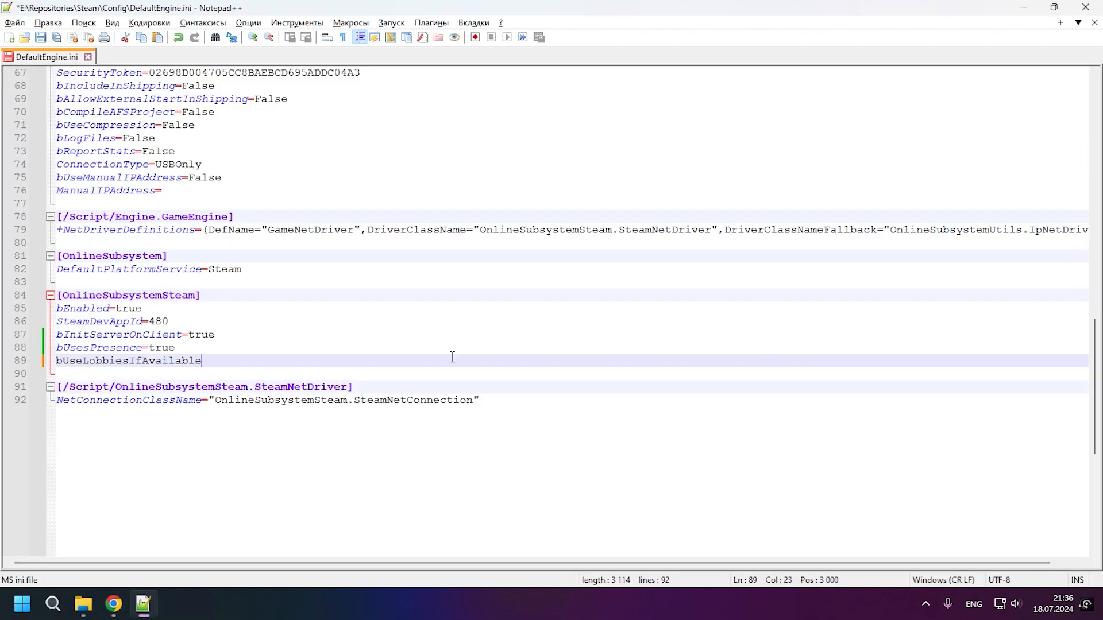
type("=true")
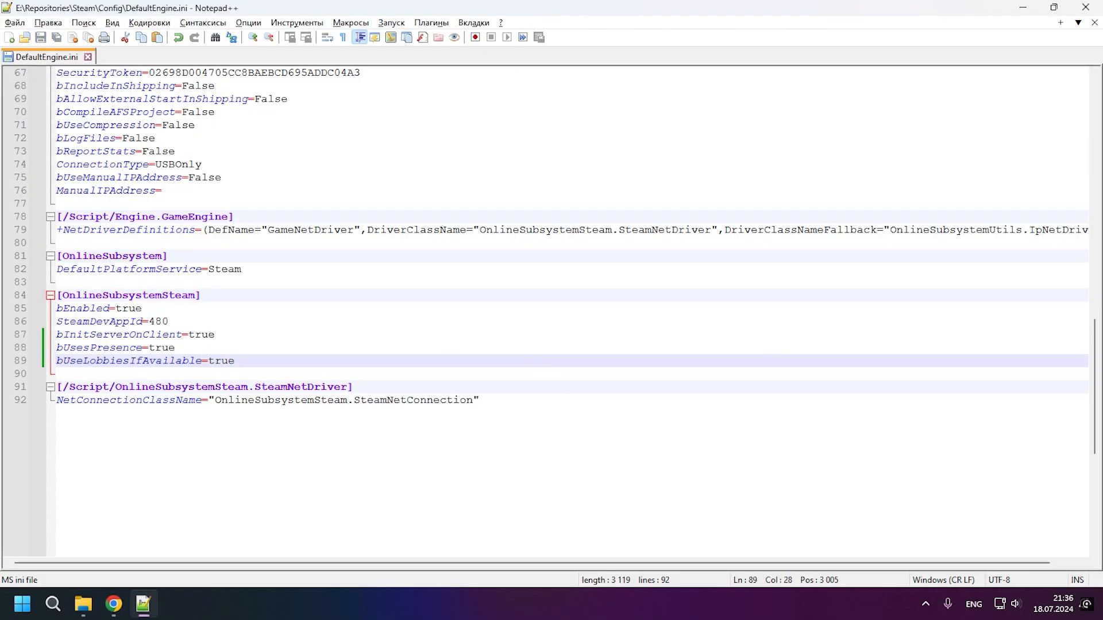
left_click(113, 603)
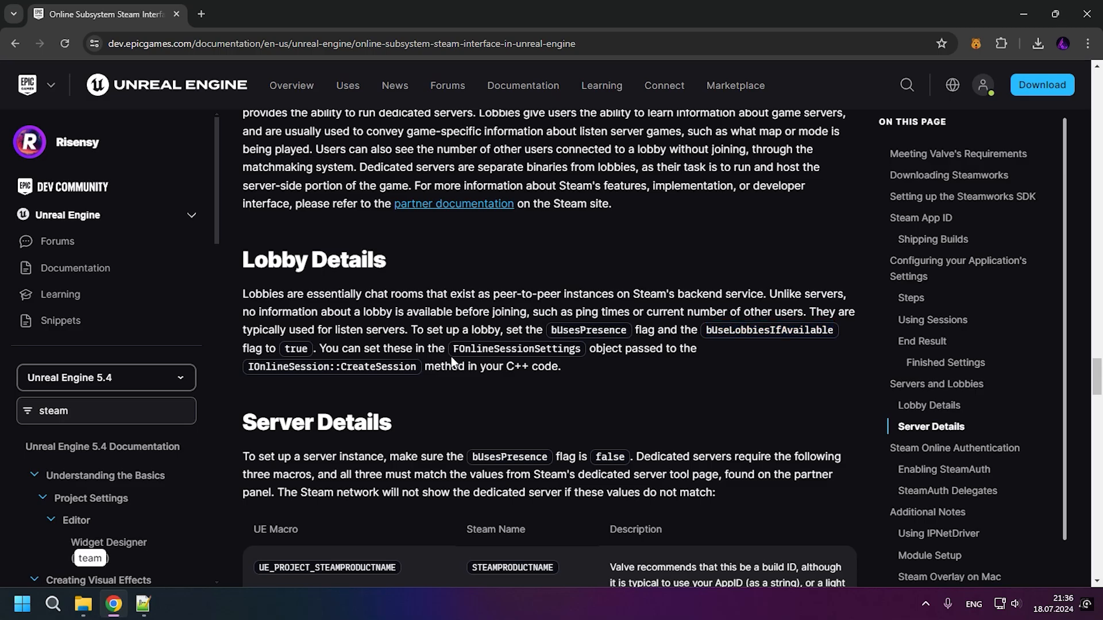
scroll("down", 3)
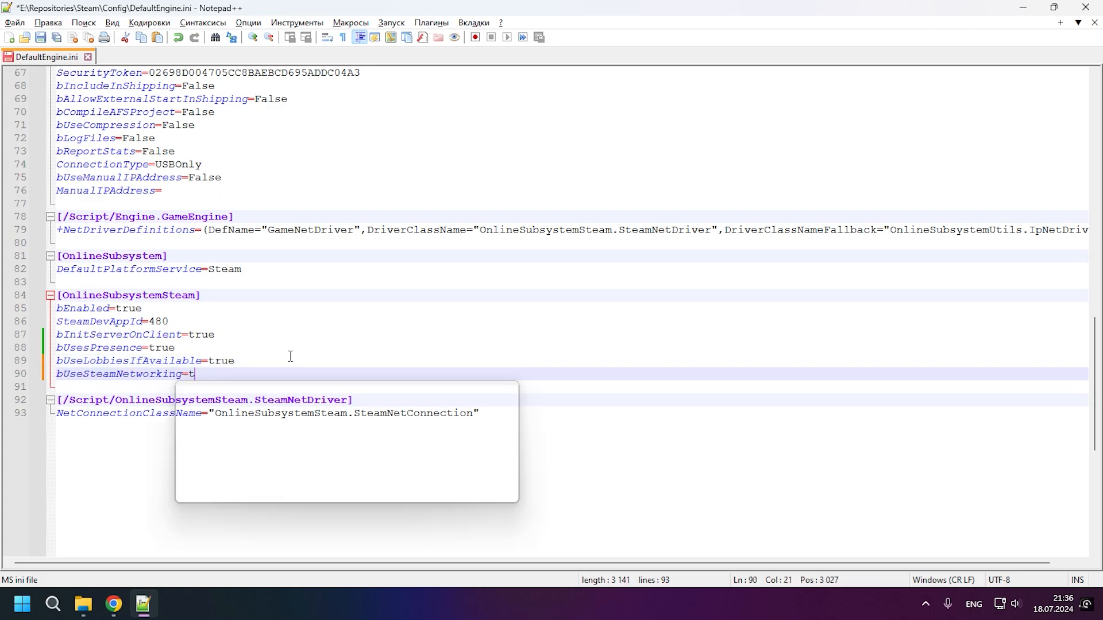
type("rue")
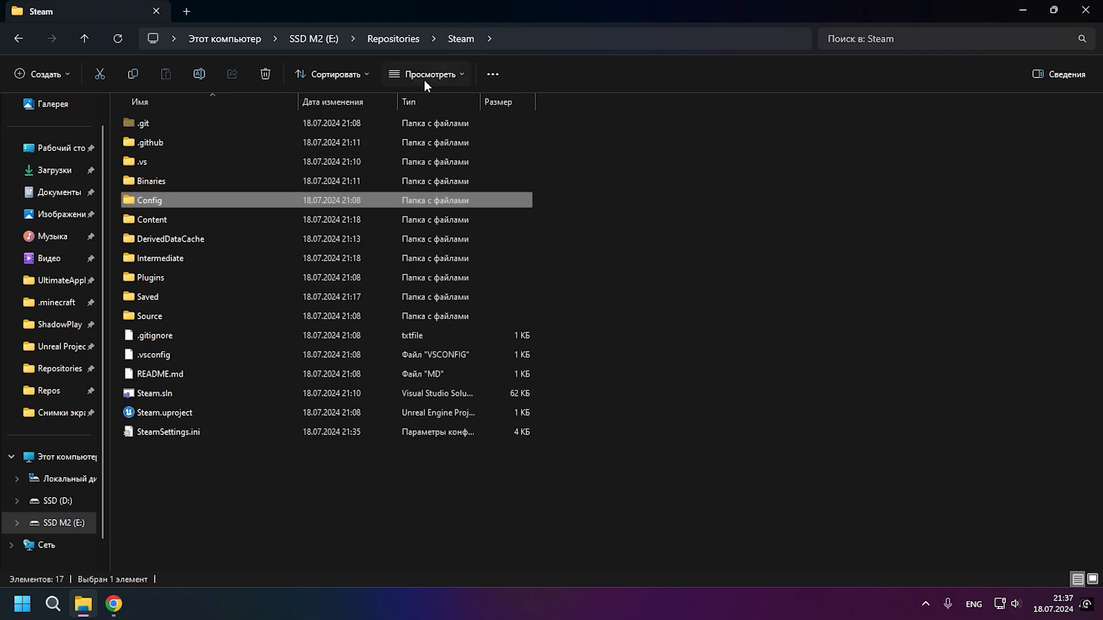
Load Source\Steam\Steam.Build.cs into Notepad++ for editing
double_click(148, 316)
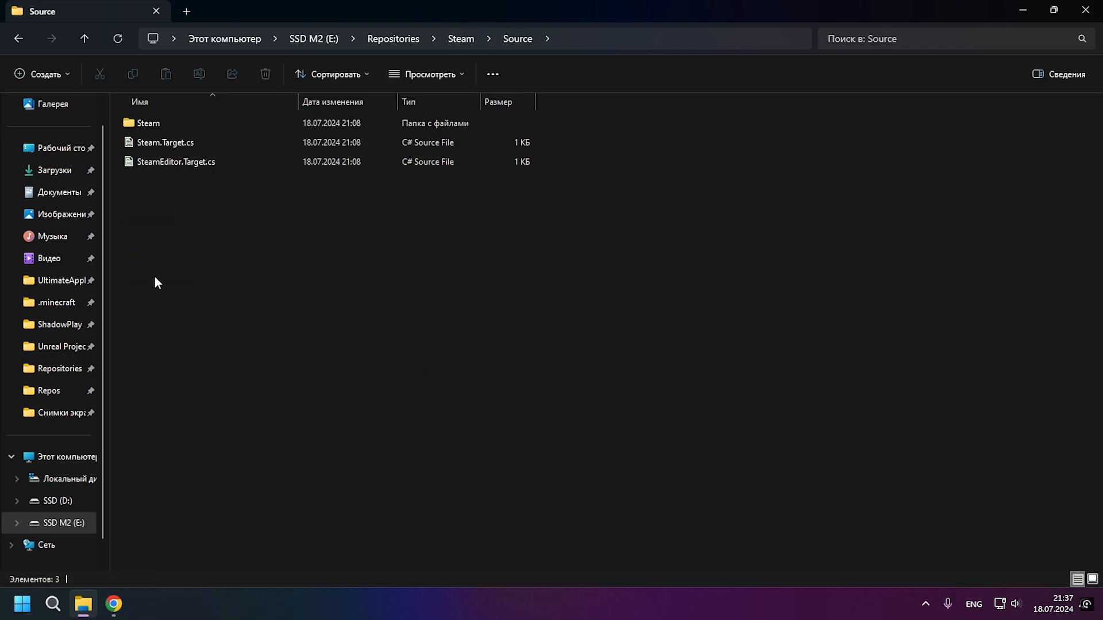
double_click(148, 123)
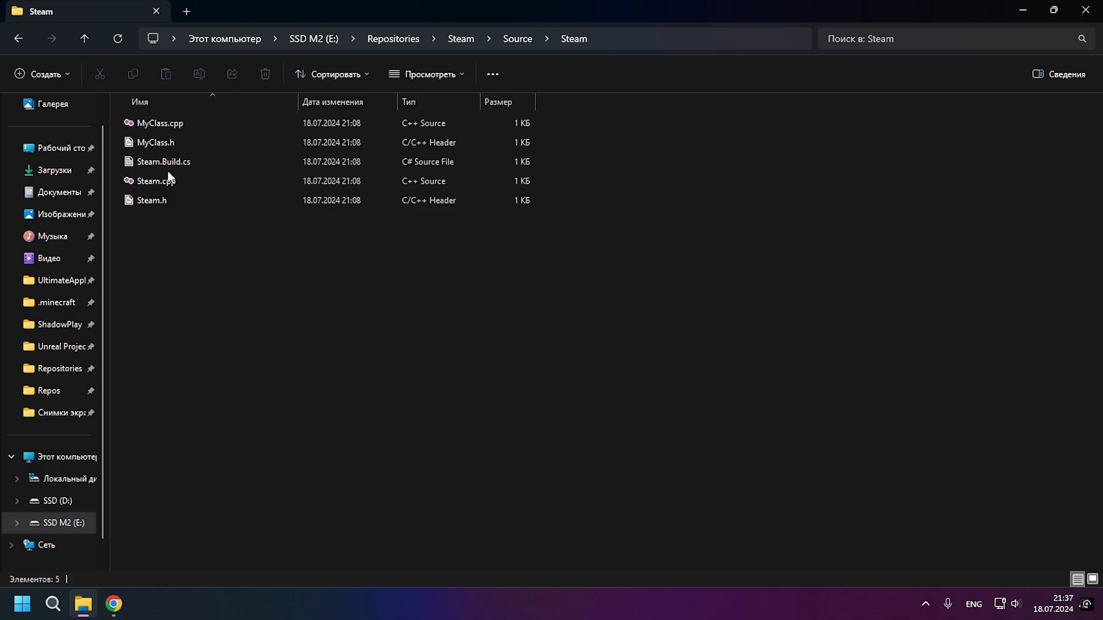
right_click(163, 161)
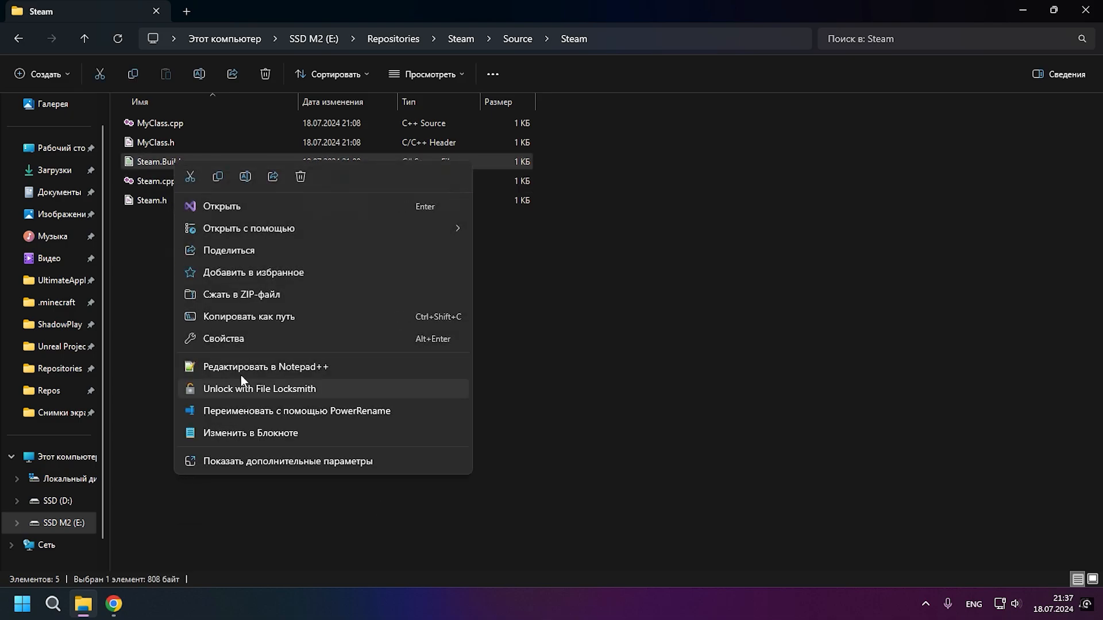
left_click(265, 367)
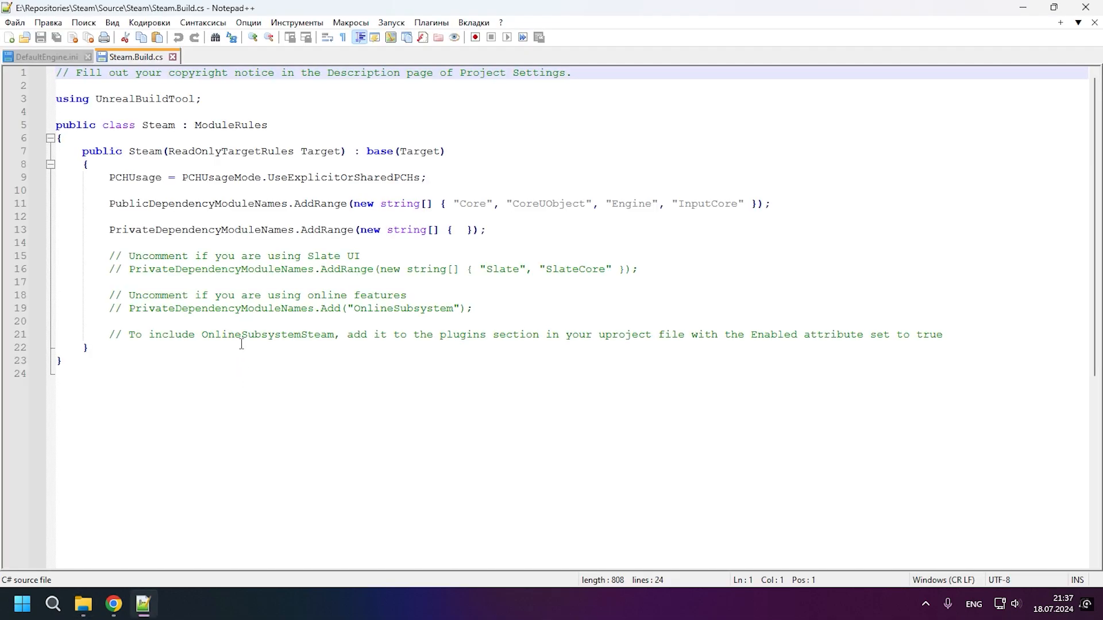
Add DynamicallyLoadedModuleNames.Add("OnlineSubsystemSteam"); and regenerate the Visual Studio project files from Steam.uproject
left_click(111, 603)
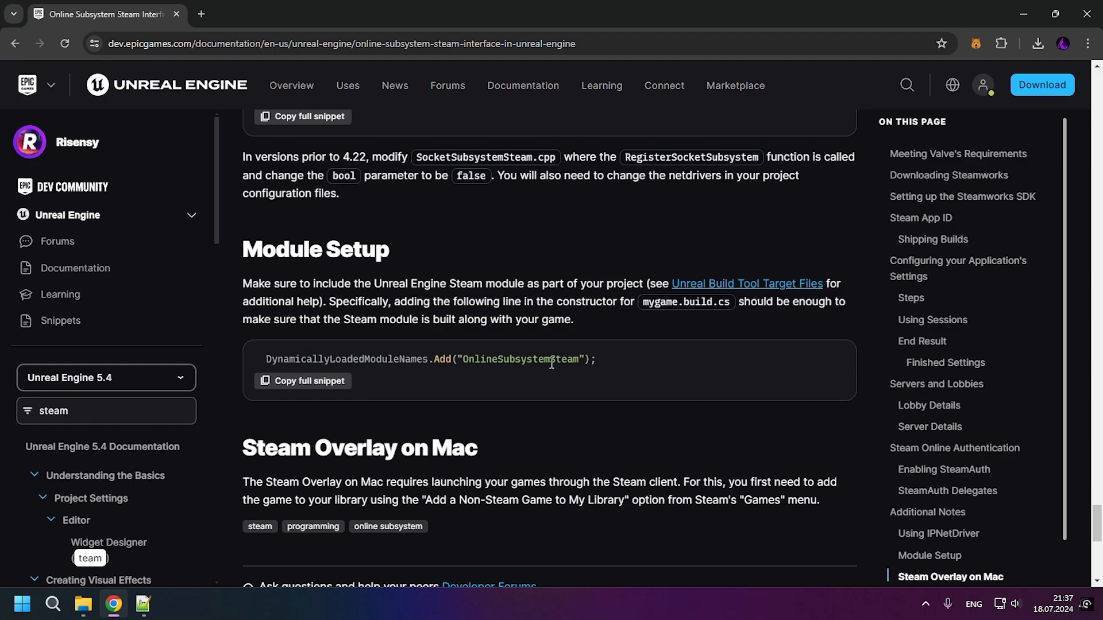
left_click(142, 603)
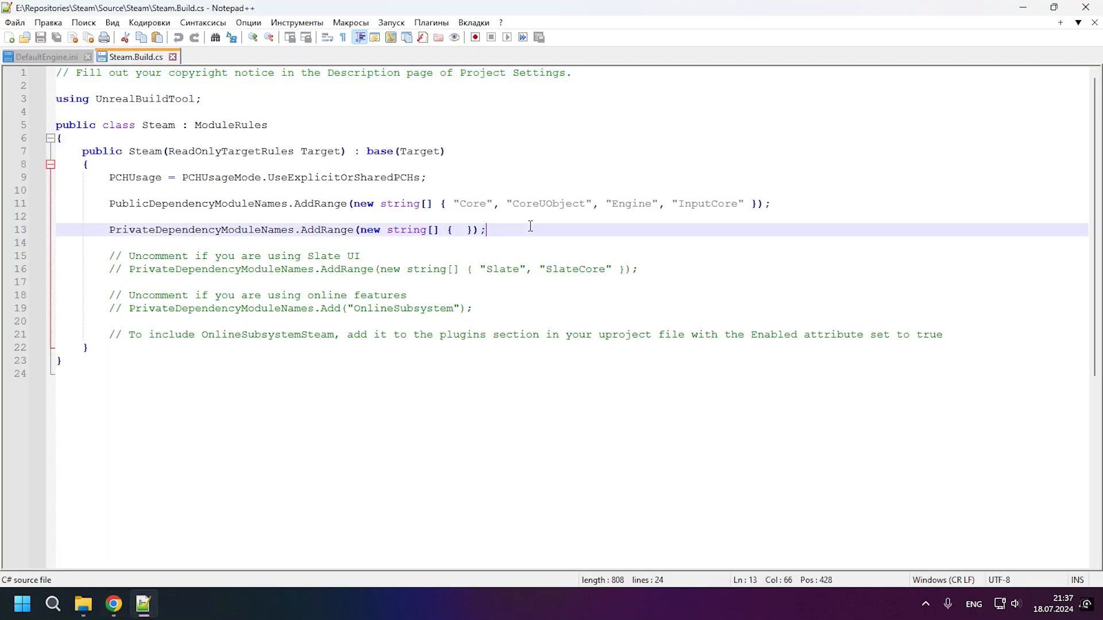
type("DynamicallyLoadedModuleNames.Add(\"OnlineSubsystemSteam\");")
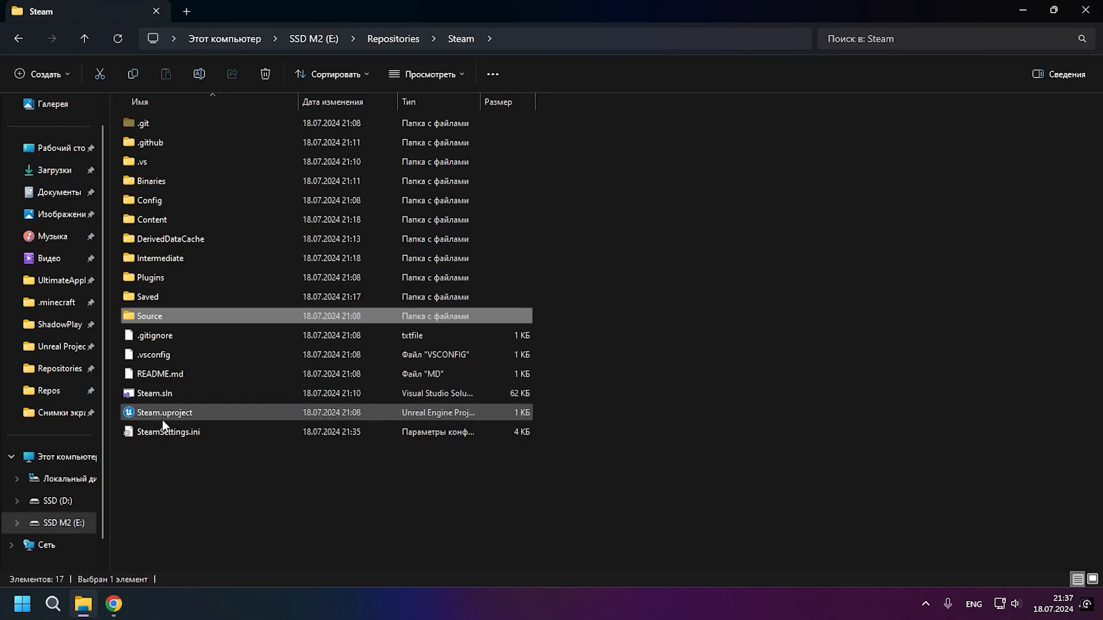
right_click(164, 412)
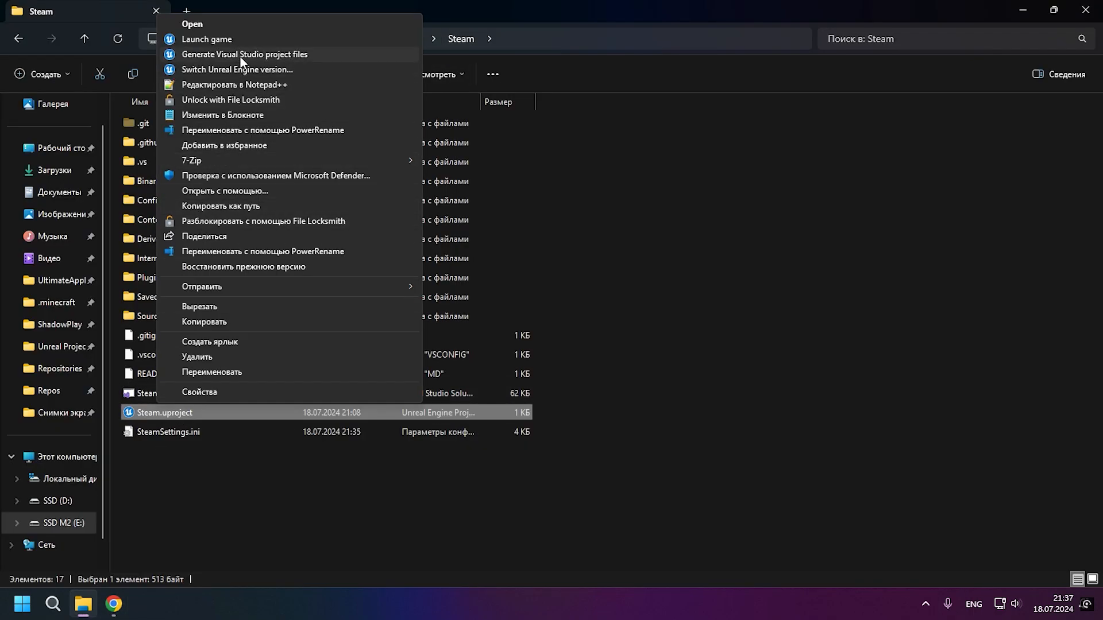
left_click(244, 54)
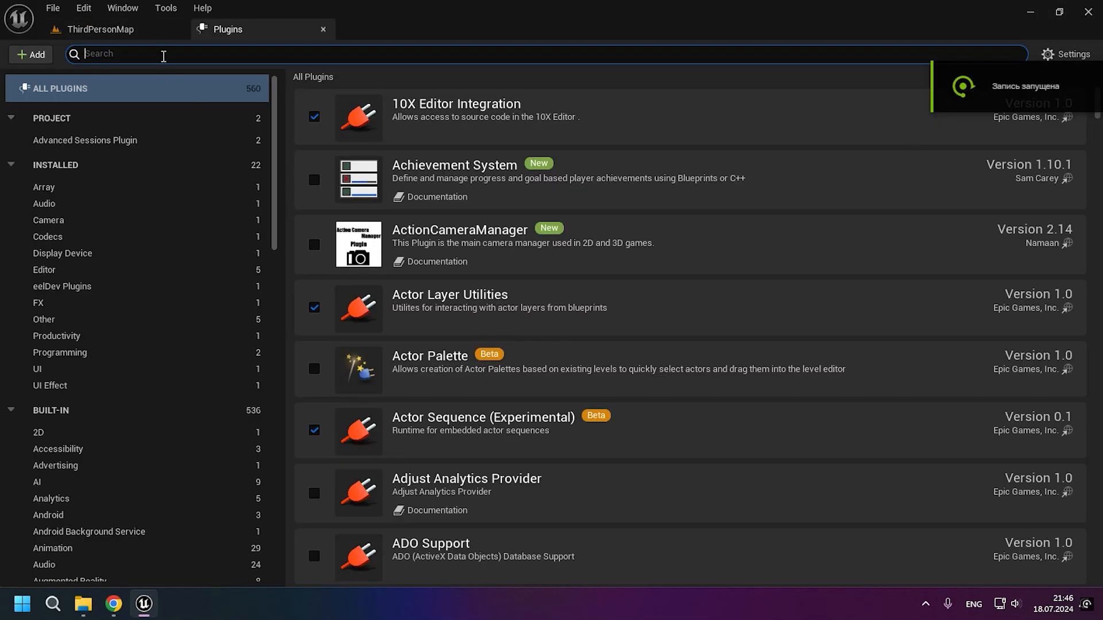
Filter the Networking plugins for 'steam sockets' and enable the Steam Sockets plugin
type("steam sockets")
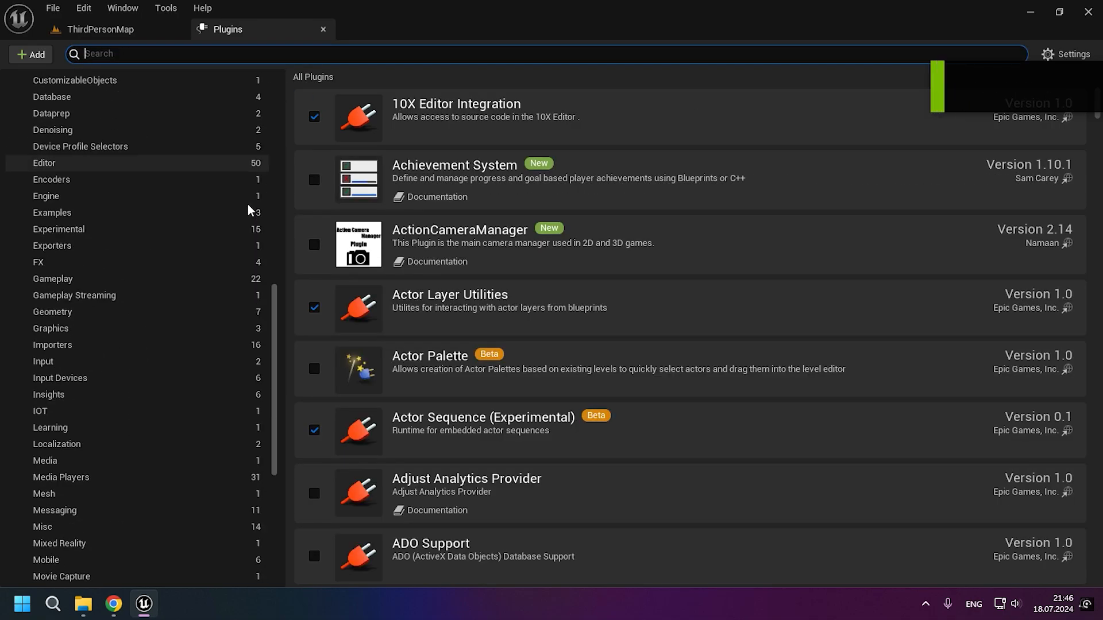
left_click(56, 390)
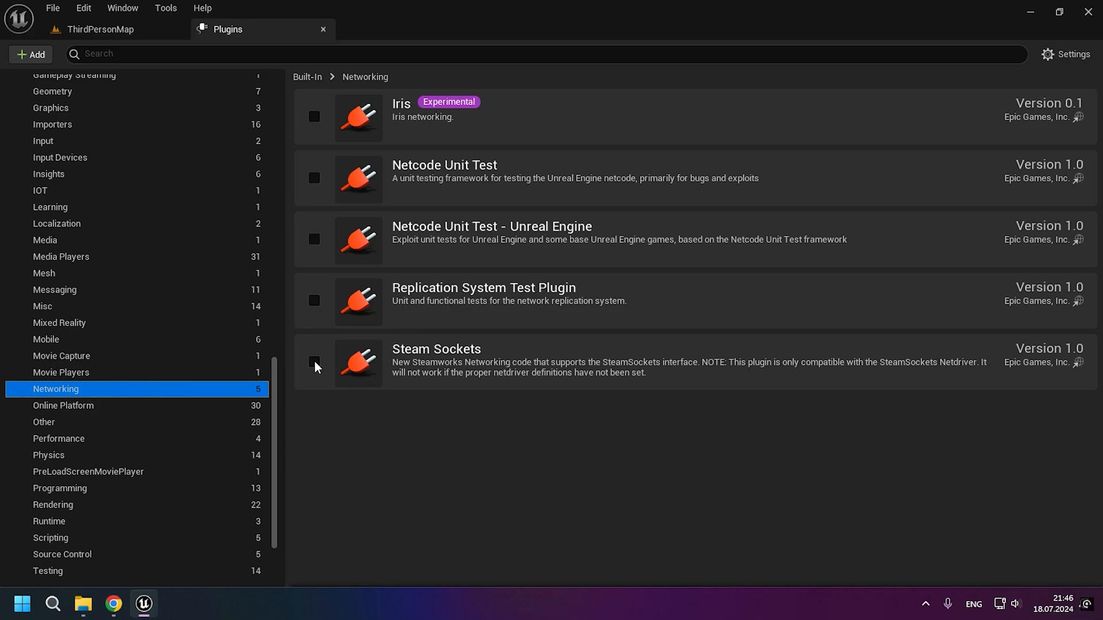
left_click(313, 362)
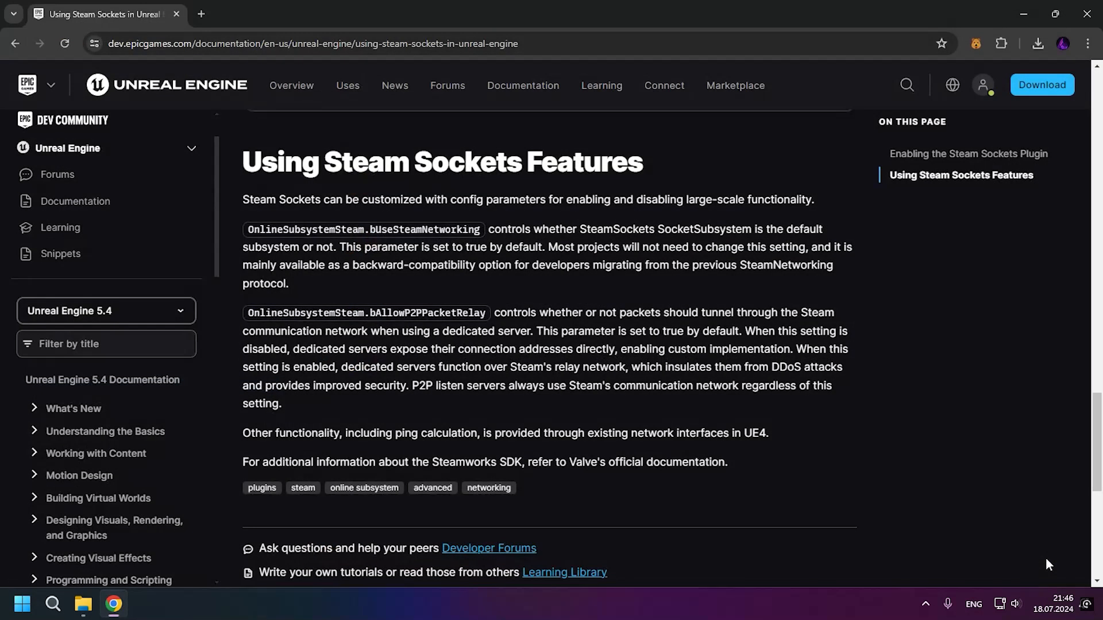
left_click(144, 603)
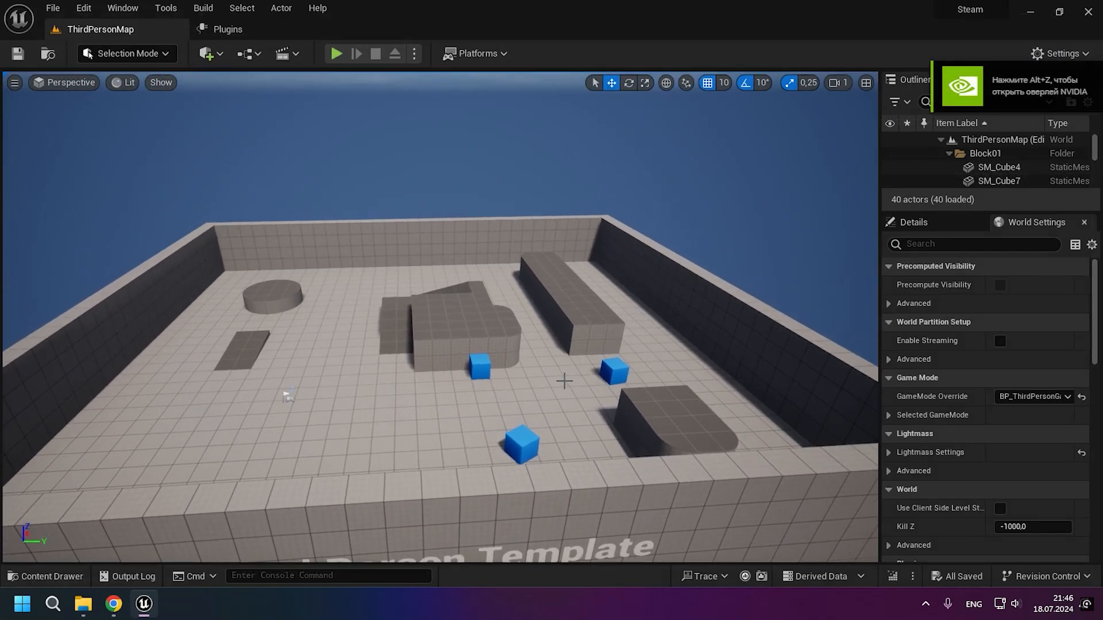
left_click(226, 29)
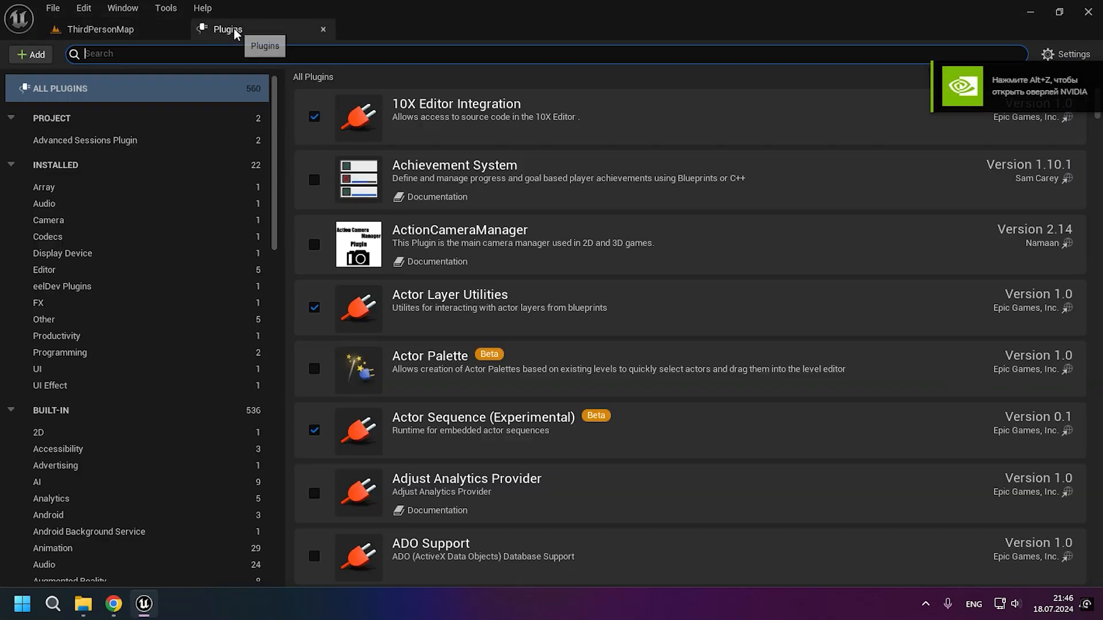
type("steam sock")
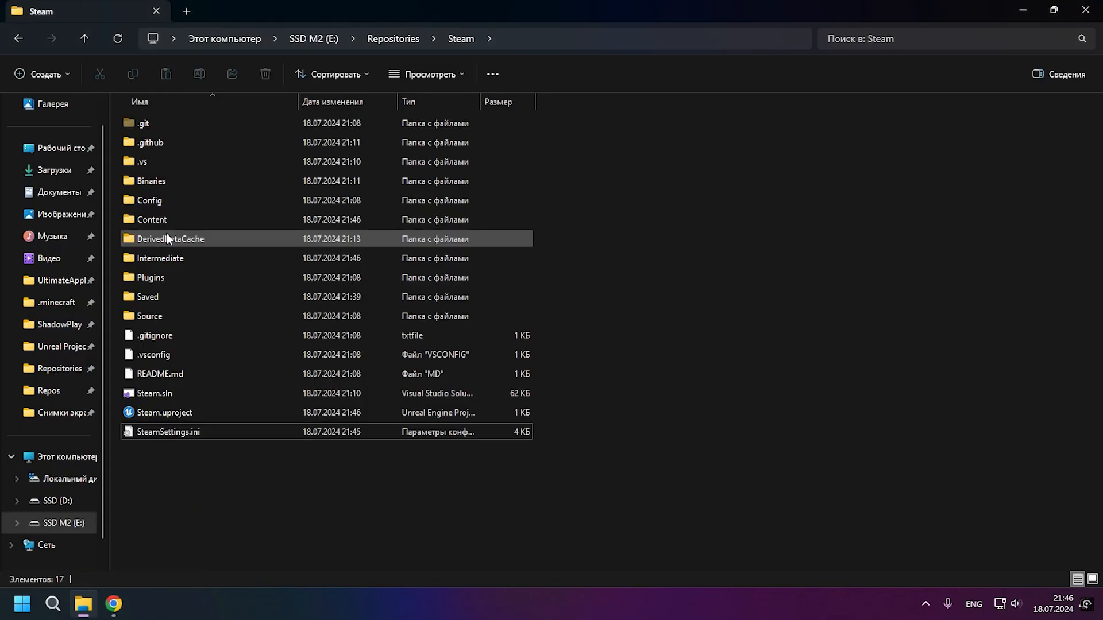
Enter the Config folder and load DefaultEngine.ini into Notepad++
double_click(148, 200)
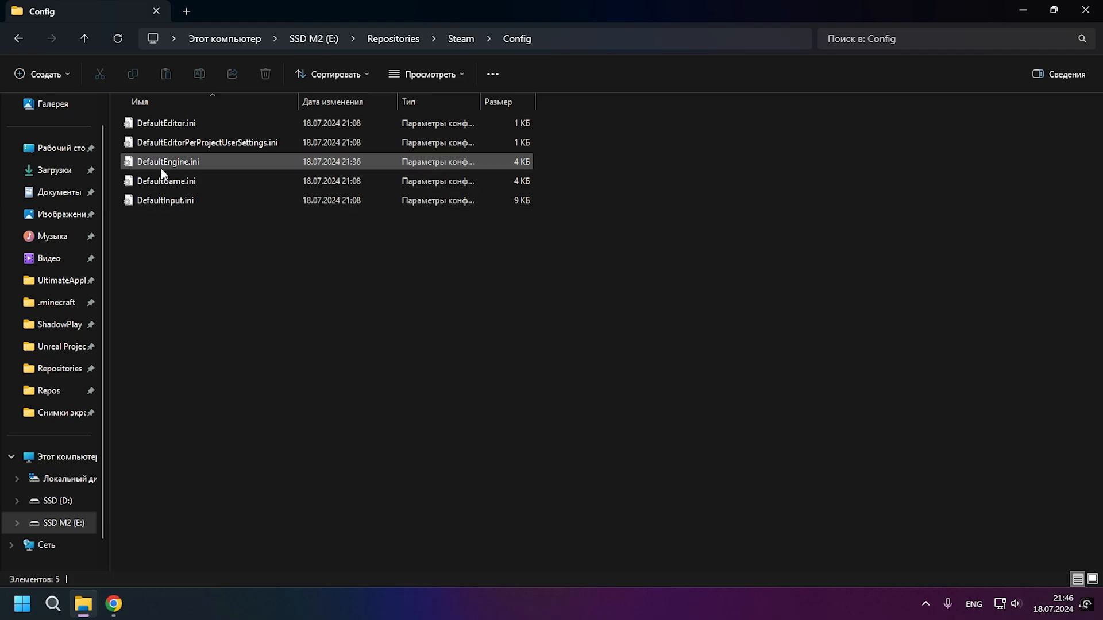
double_click(168, 161)
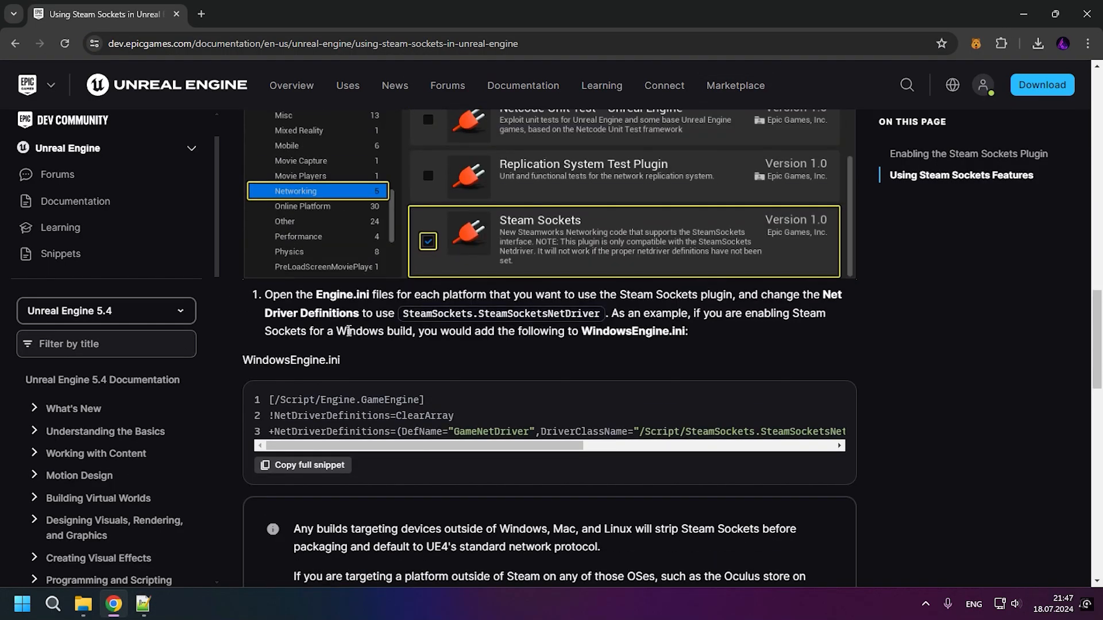
Scroll to 'Using Steam Sockets Features' and select the bAllowP2PPacketRelay setting name
scroll("down", 3)
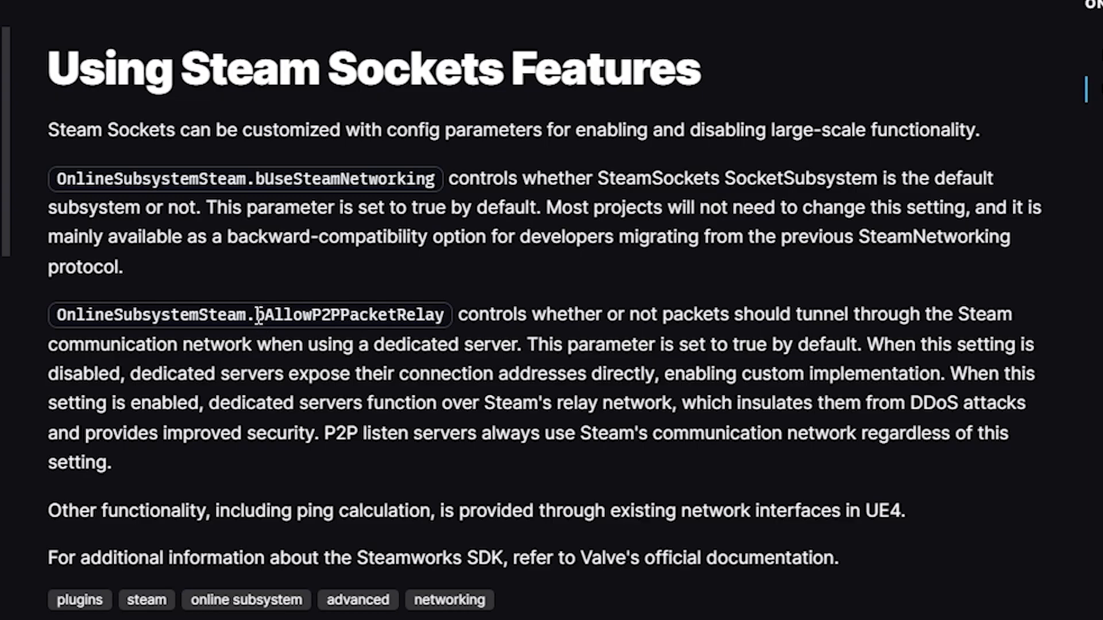
double_click(350, 315)
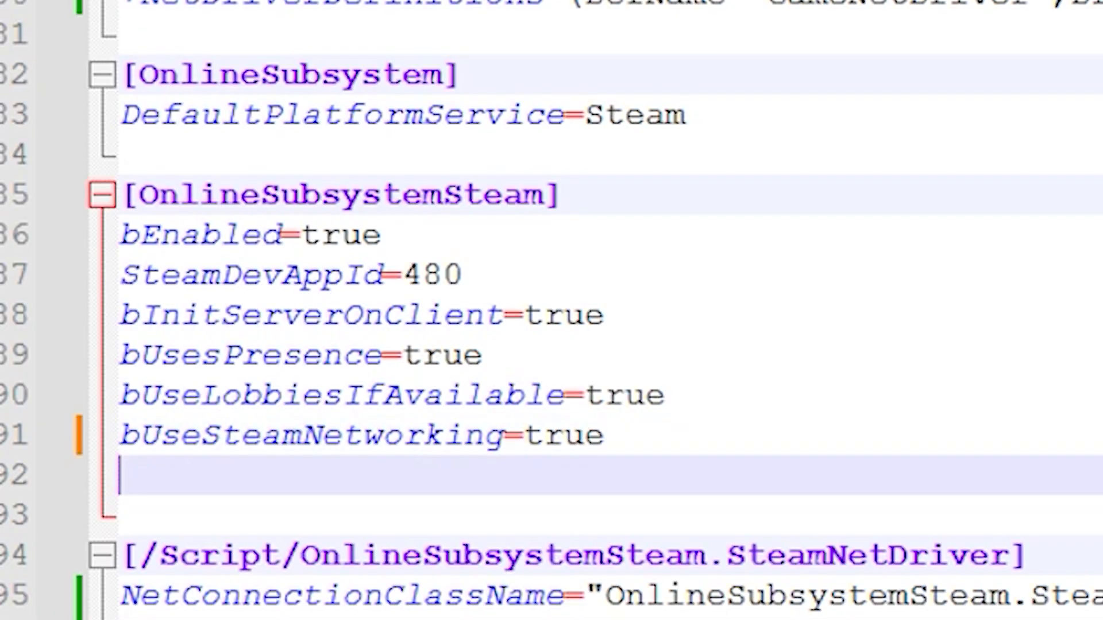
Add bAllowP2PPacketRelay=true to DefaultEngine.ini and load SteamSettings.ini alongside it
type("bAllowP2PPacketRelay=true")
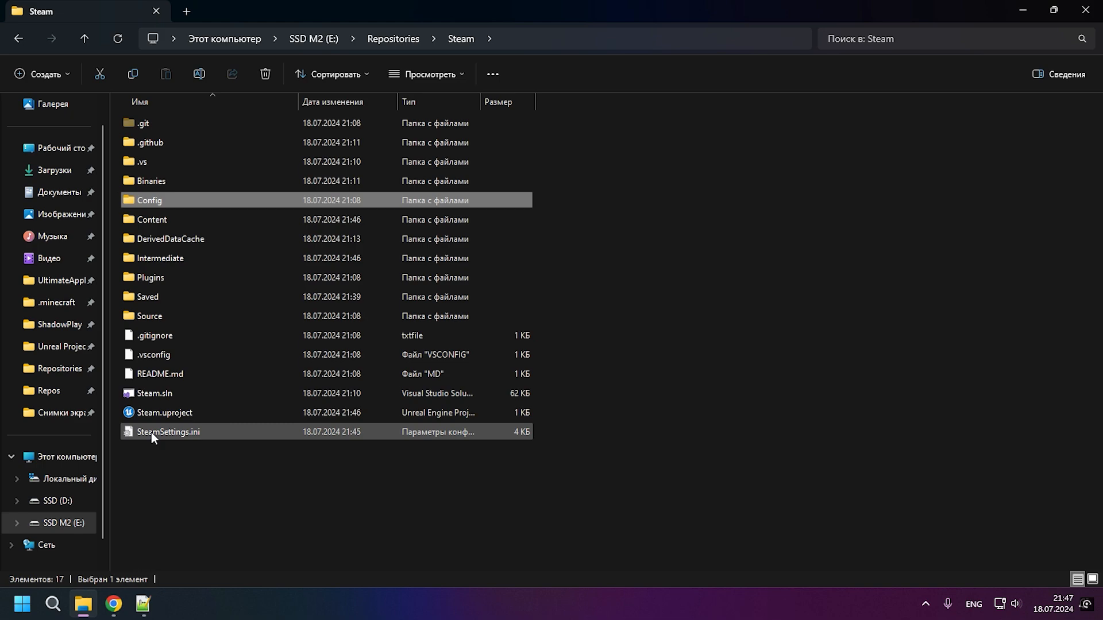
right_click(168, 431)
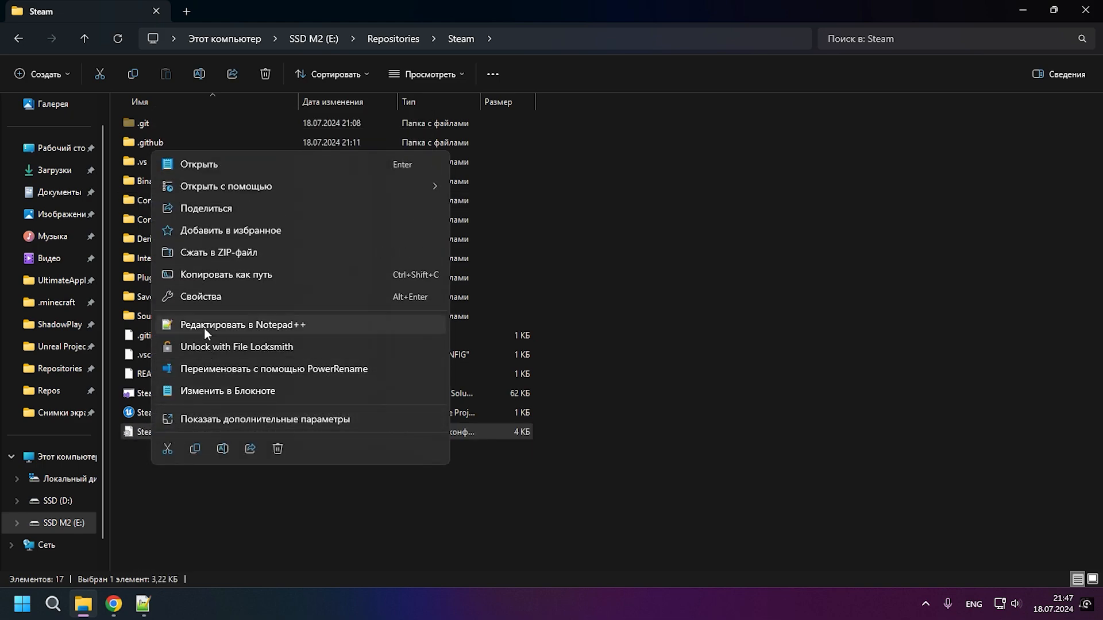
left_click(242, 324)
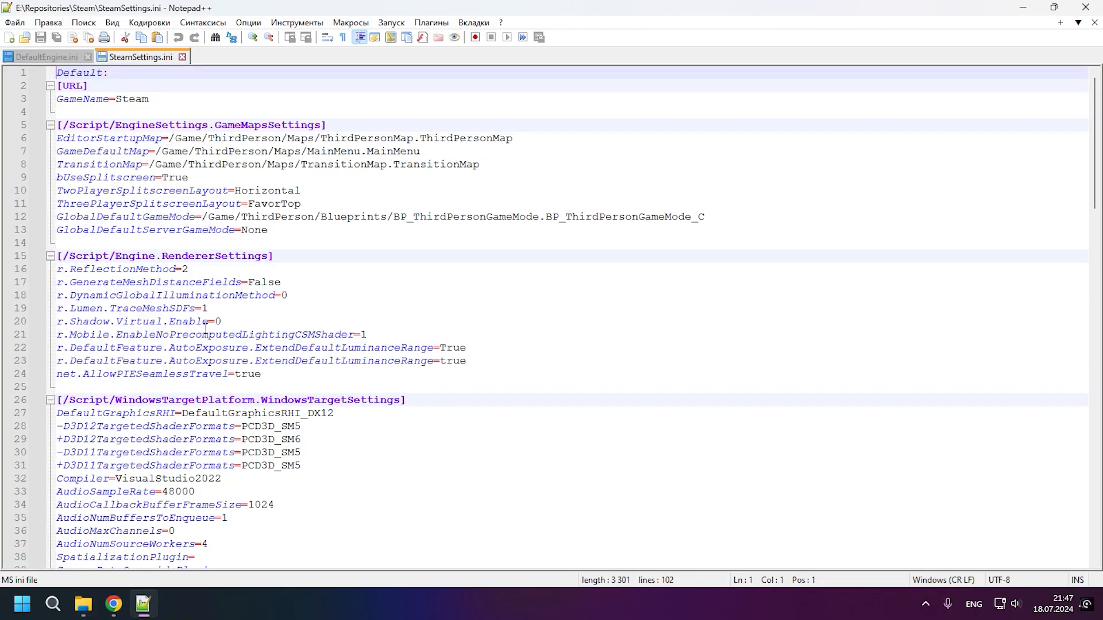
Copy the [SystemSettings] handshake block from SteamSettings.ini into the end of DefaultEngine.ini
scroll("down", 3)
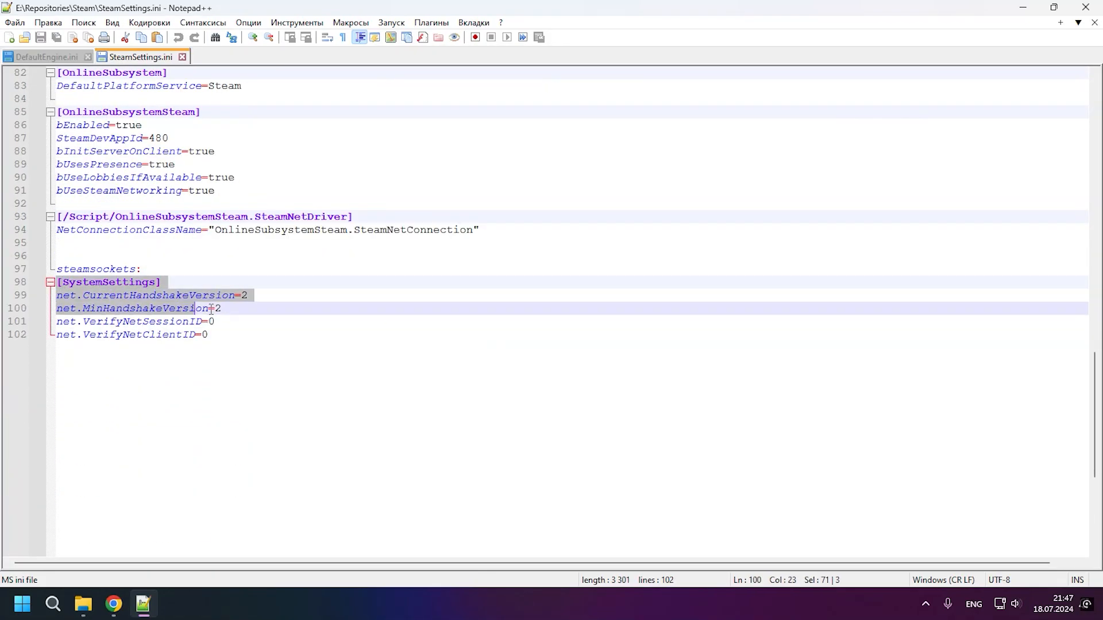
left_click(46, 58)
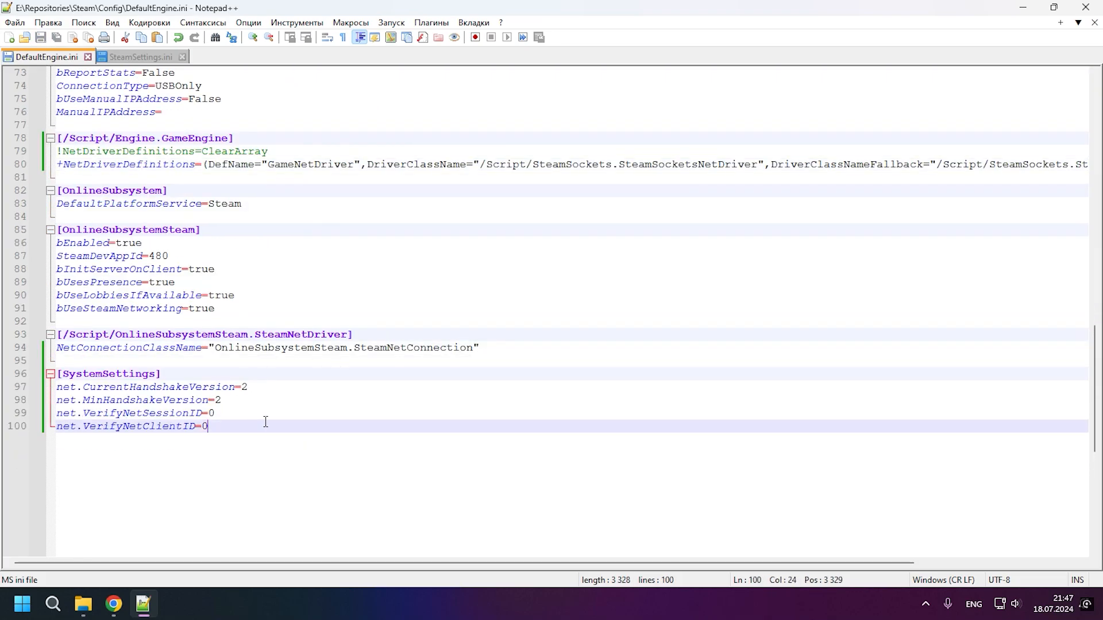
left_click(161, 373)
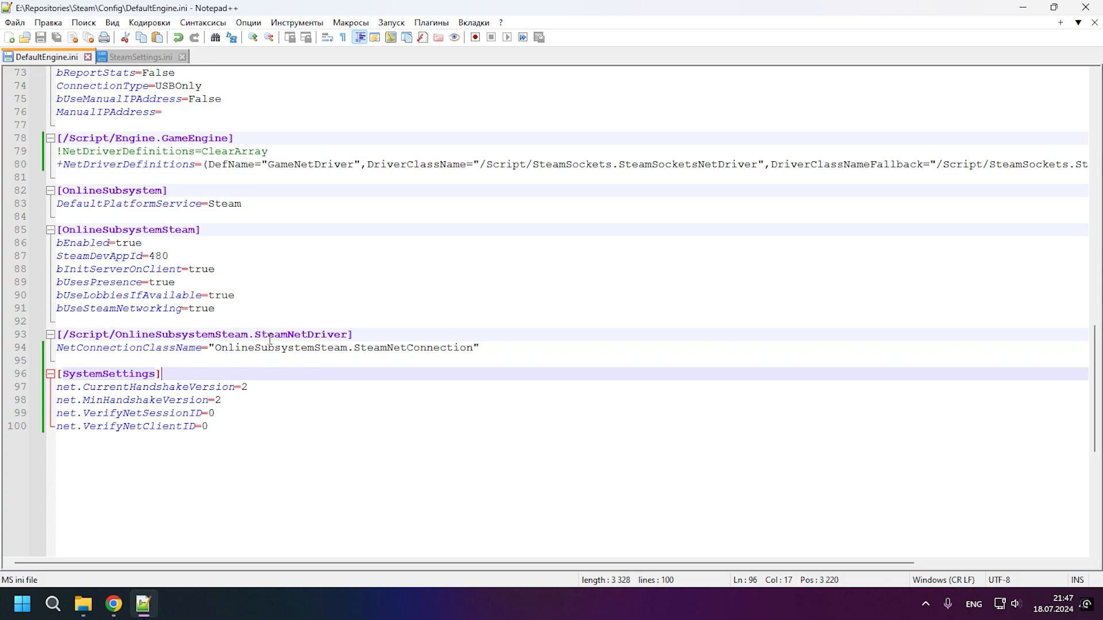
left_click(181, 57)
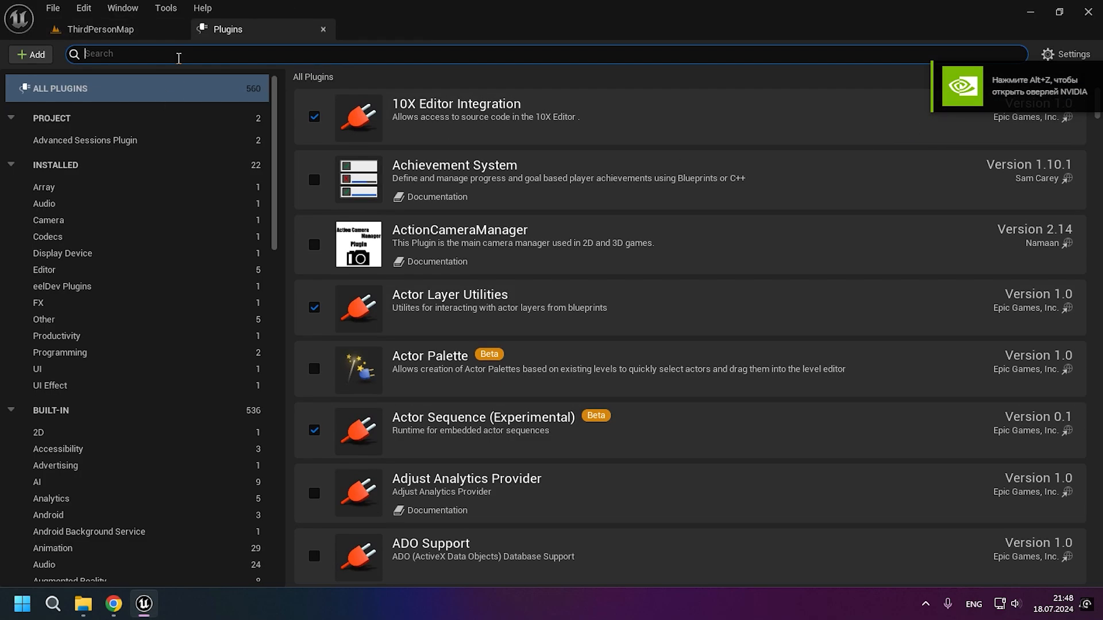
Search plugins for 'online subsystem', confirm only Online Subsystem Steam is checked, and relaunch Steam.uproject
type("online")
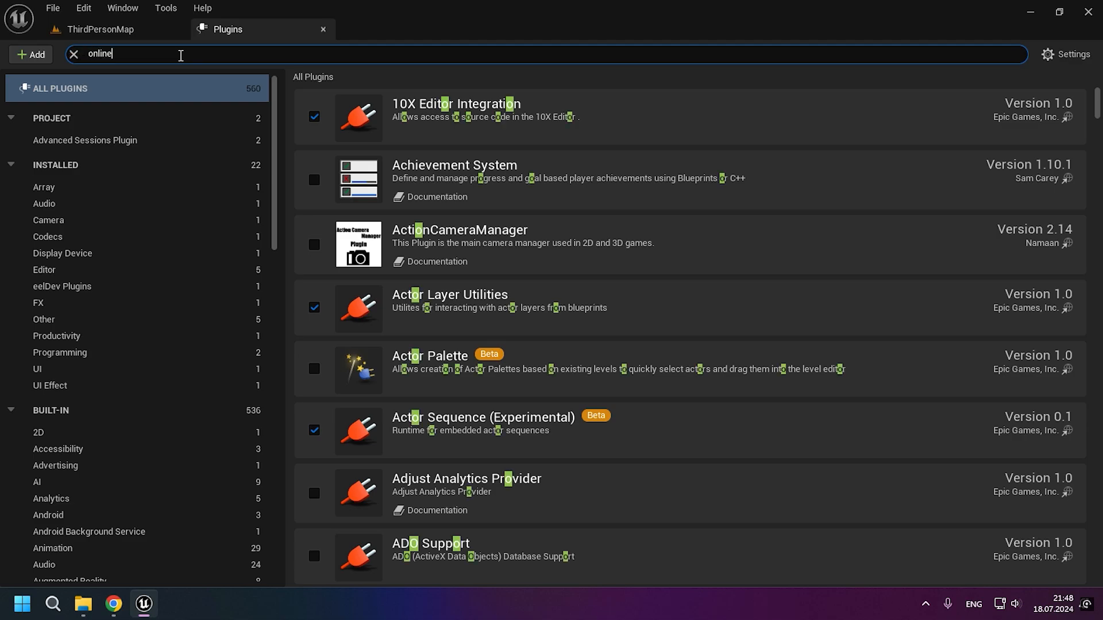
type("subsystem")
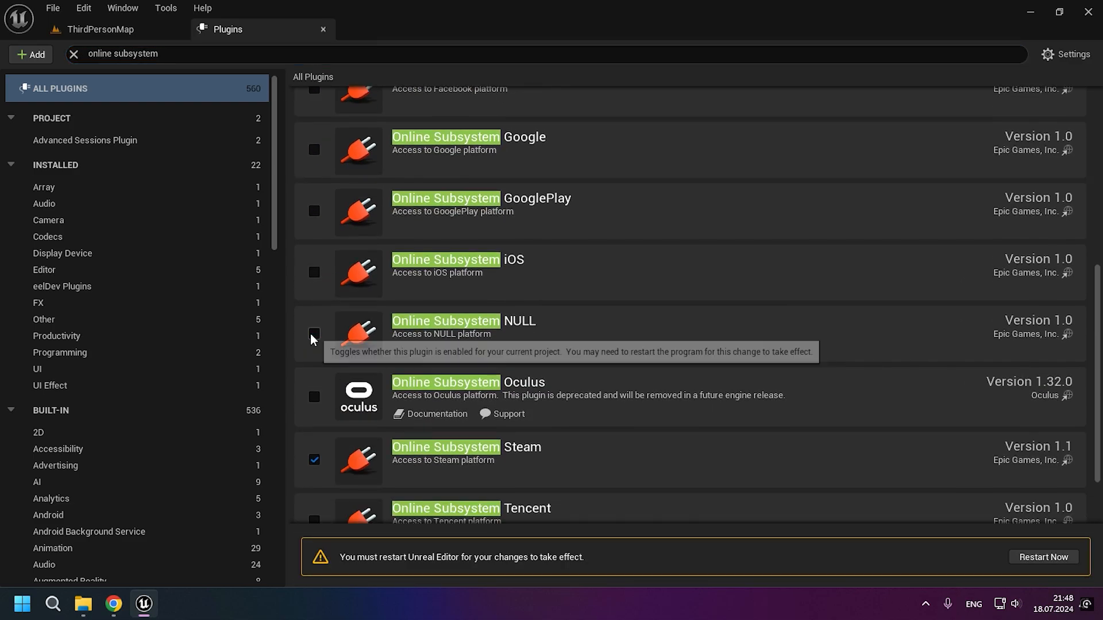
scroll("up", 3)
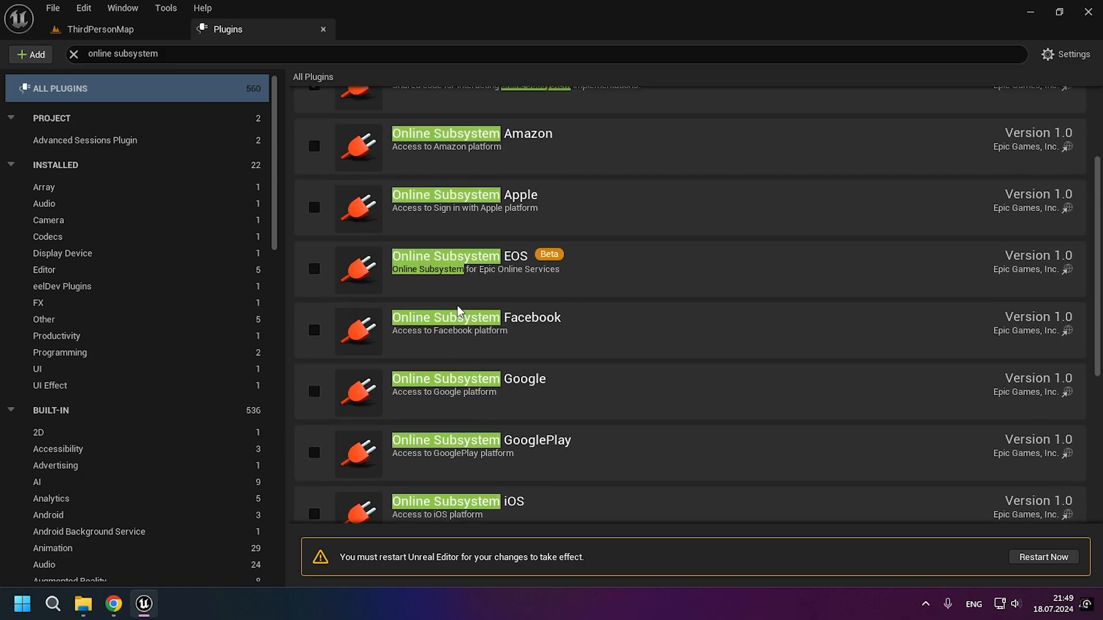
scroll("down", 3)
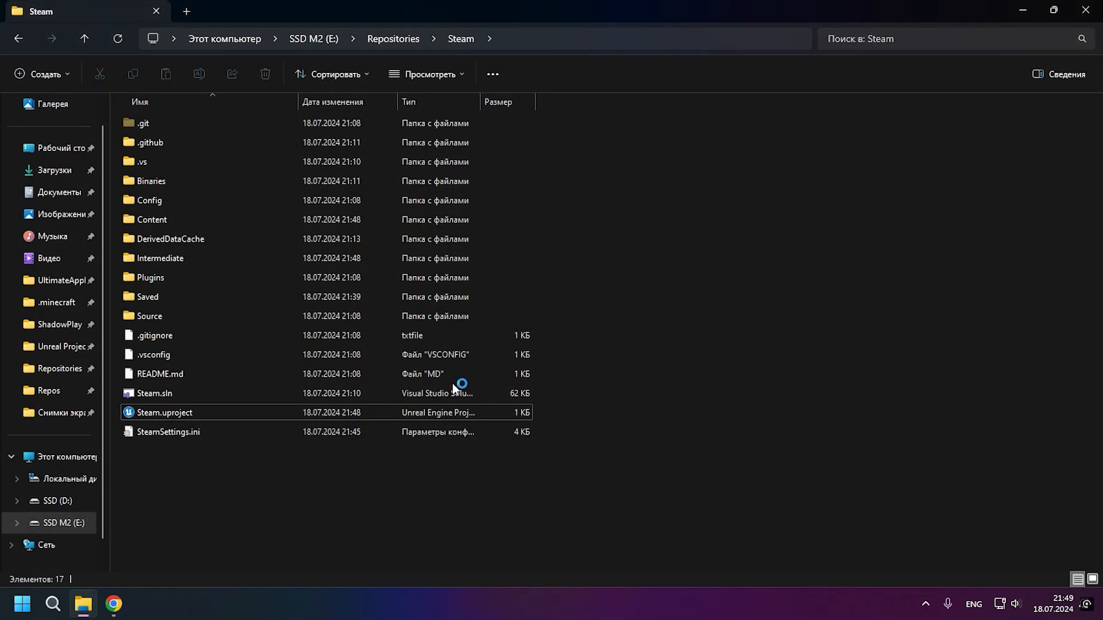
double_click(164, 412)
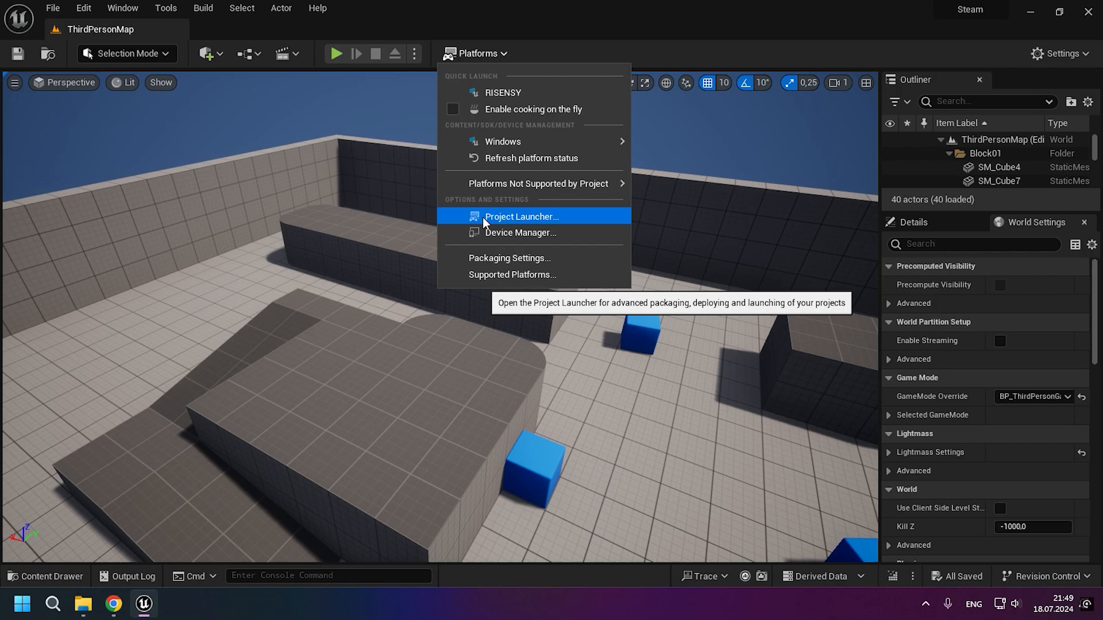
Review the Project Launcher's Shipping build, cooked maps and Release/DLC/Patching packaging settings
left_click(521, 217)
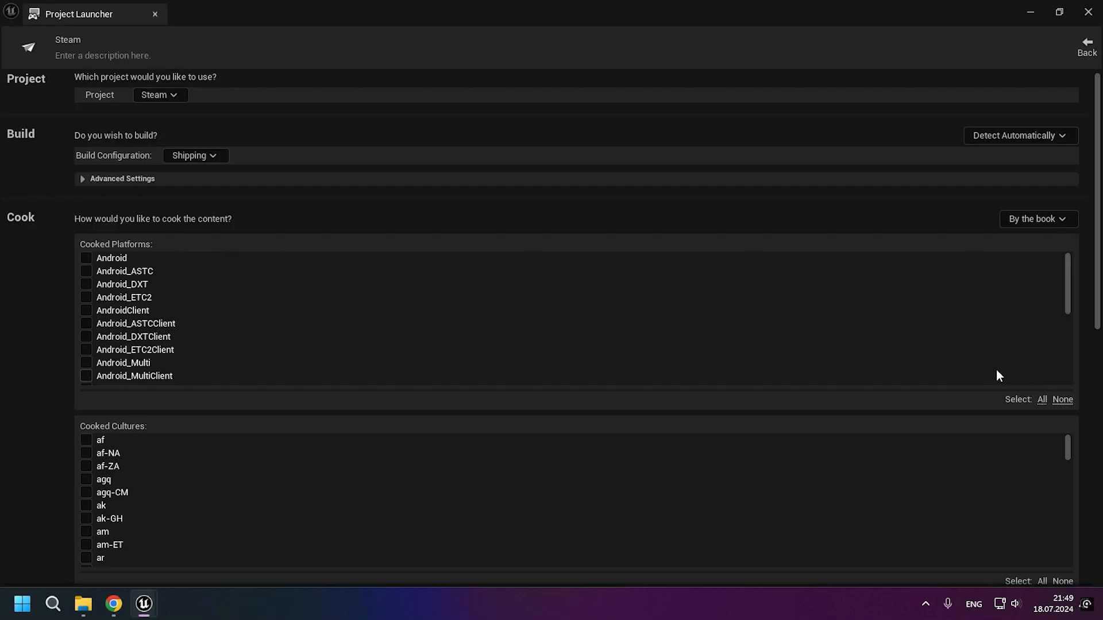
scroll("down", 3)
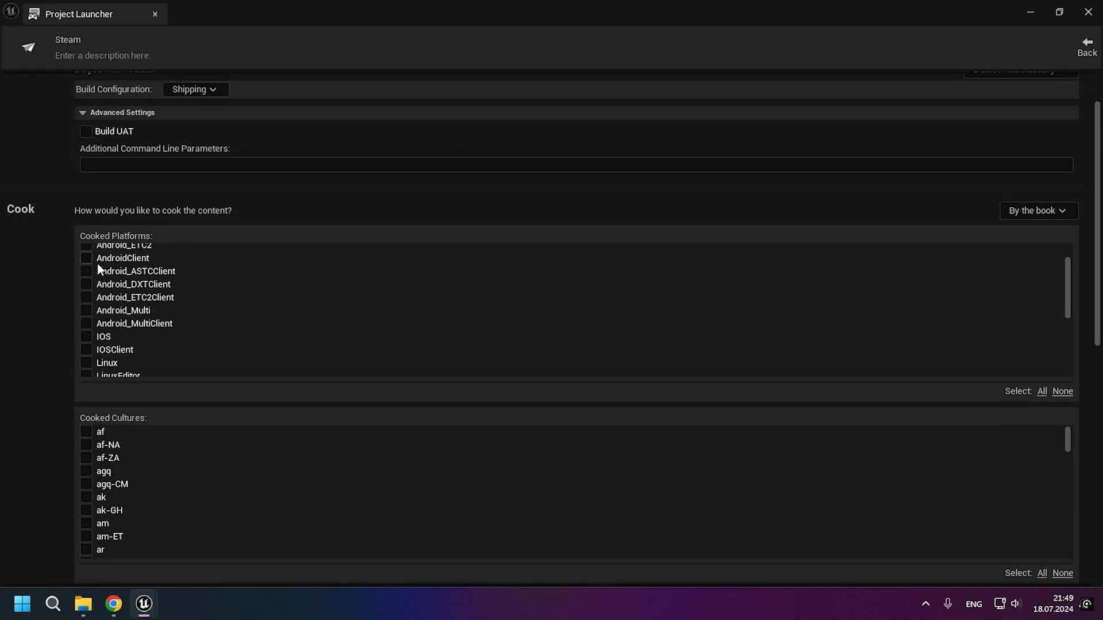
scroll("down", 3)
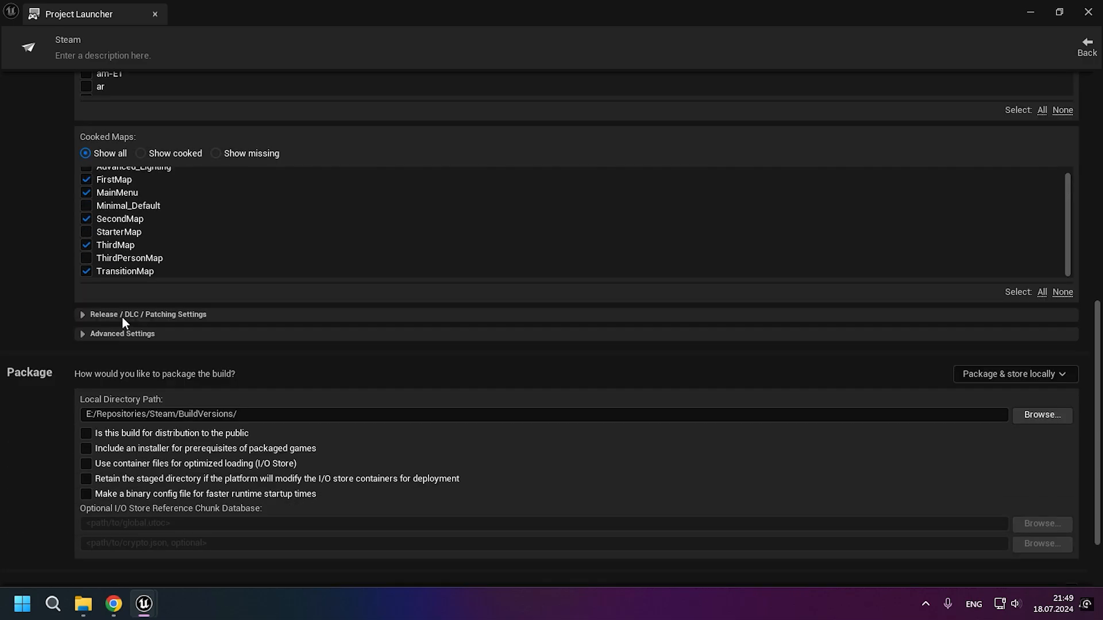
left_click(122, 333)
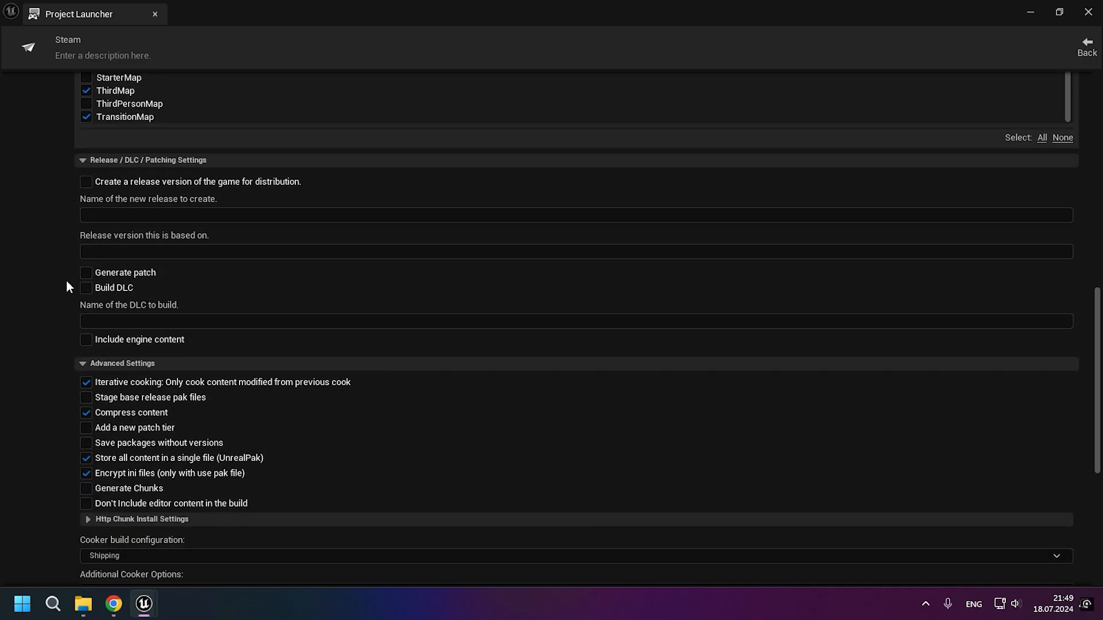
scroll("down", 3)
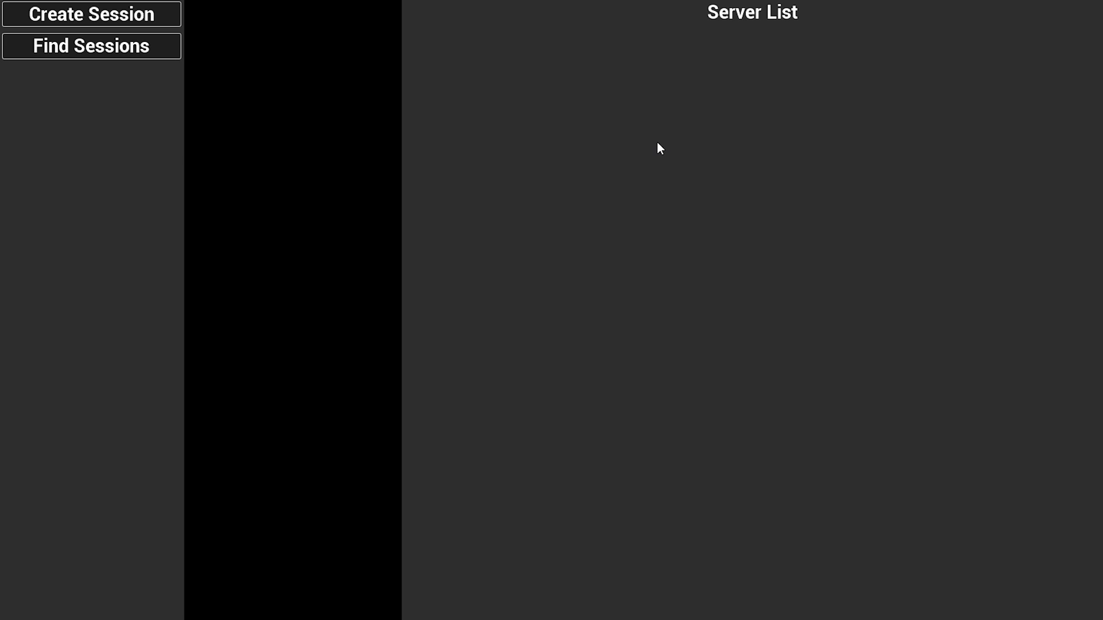
Find online sessions and join the first server in the Server List
left_click(89, 46)
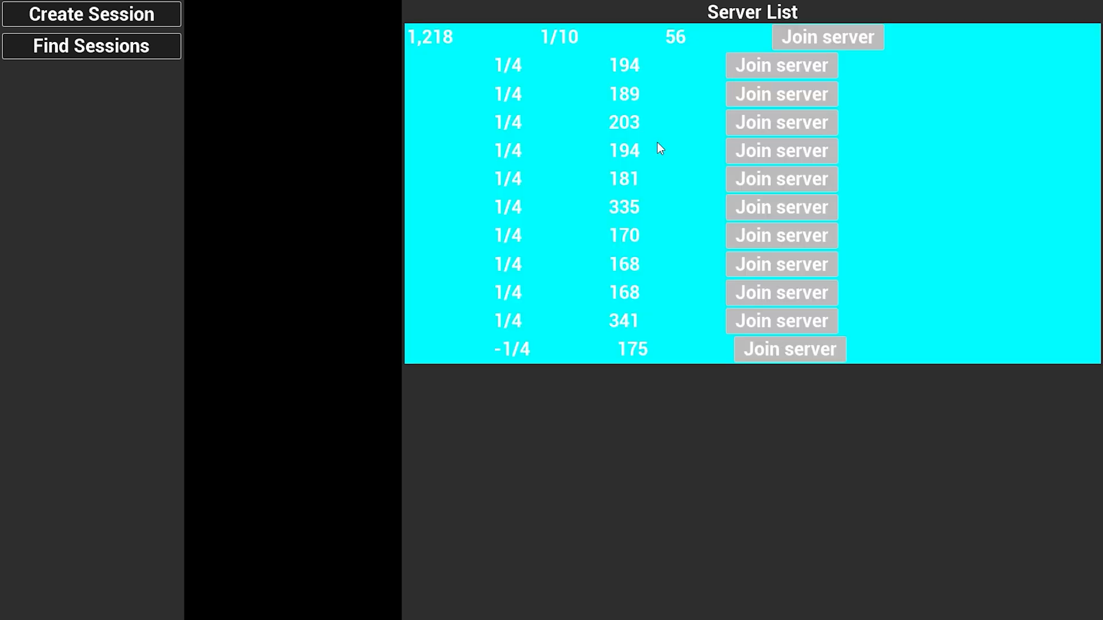
mouse_move(674, 41)
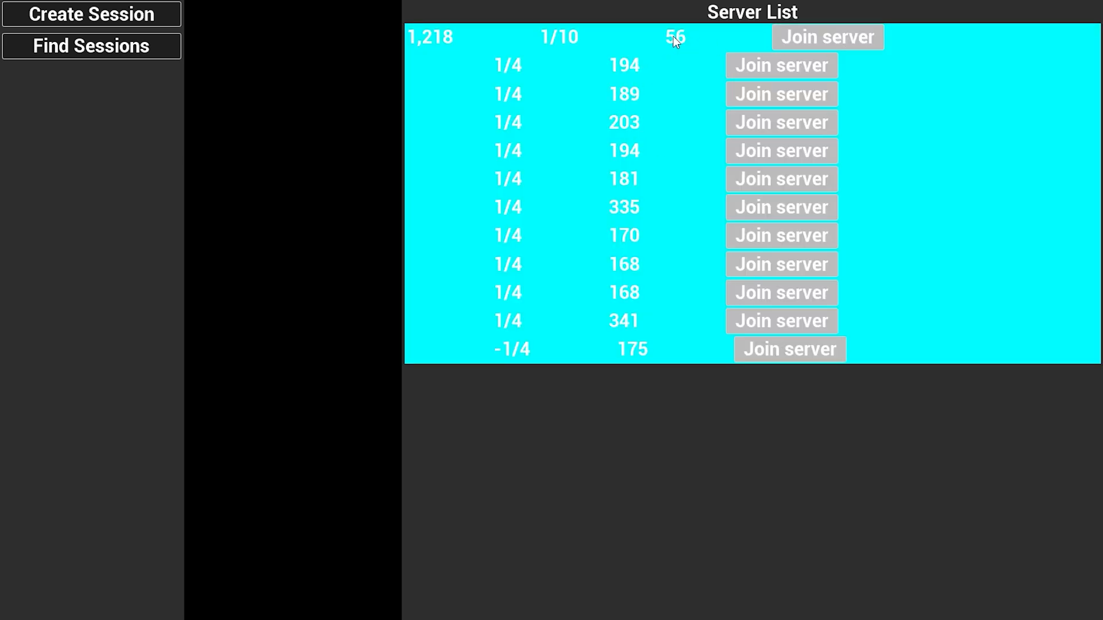
mouse_move(441, 57)
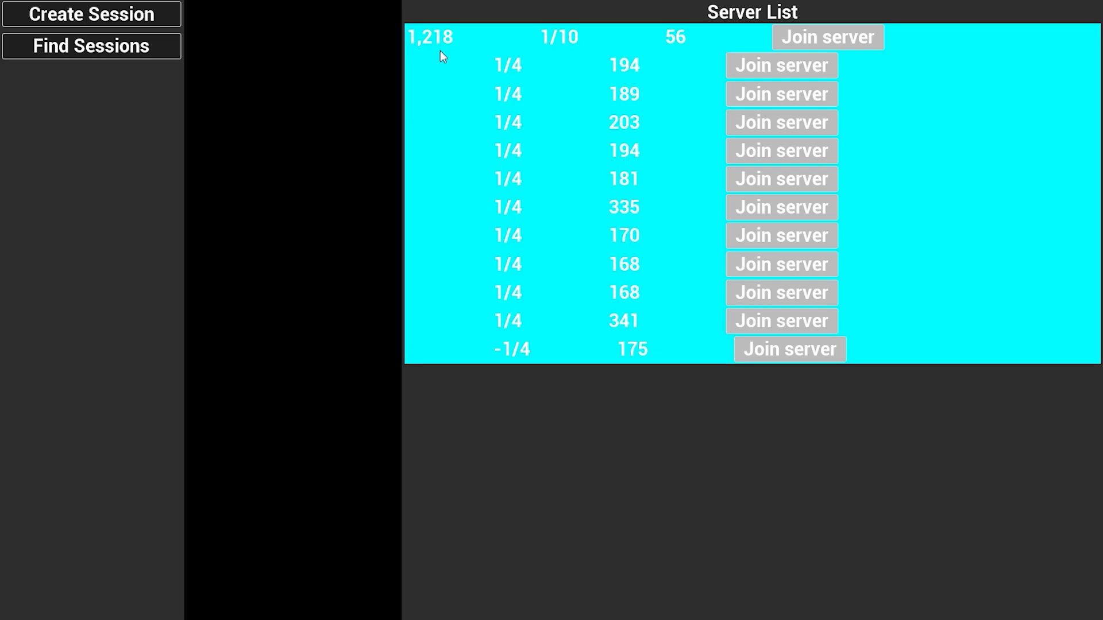
left_click(827, 36)
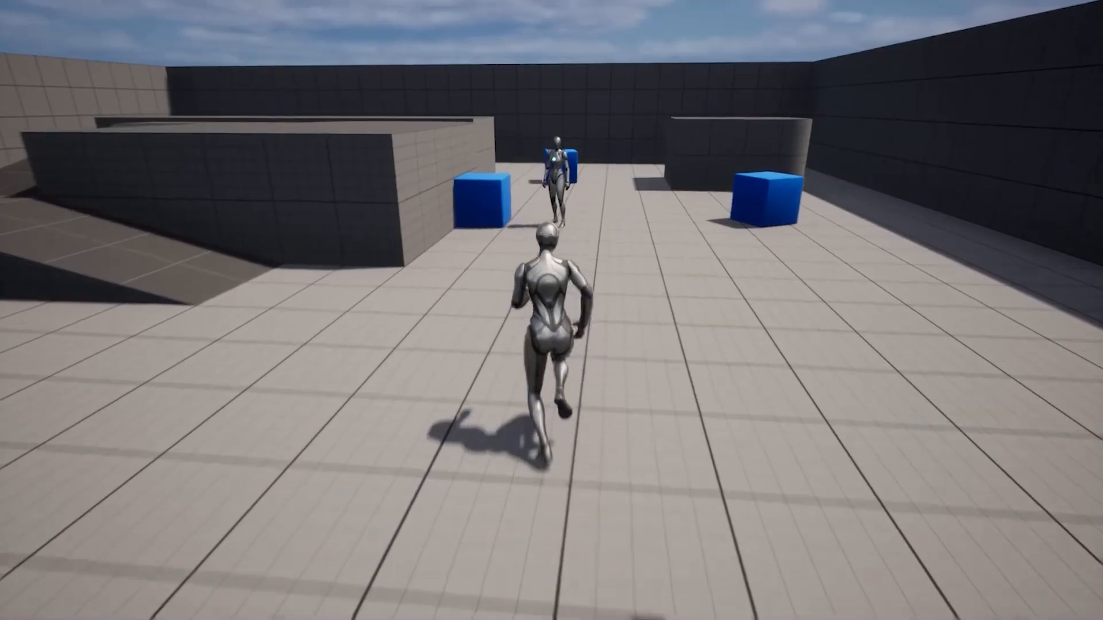